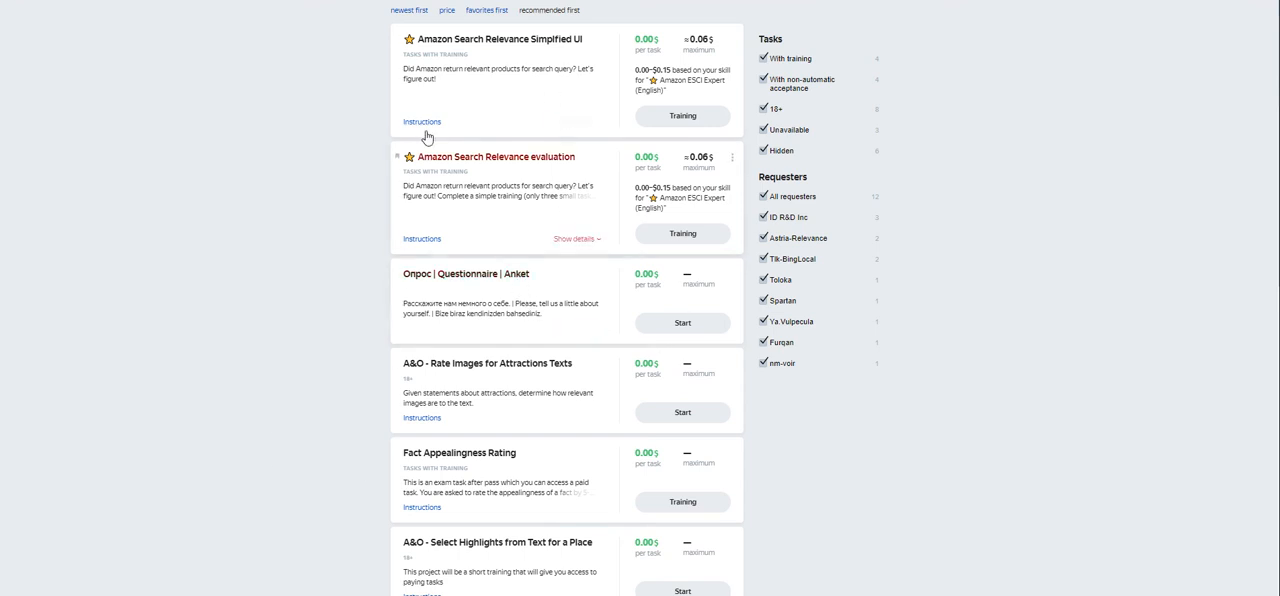
Show the Simplified UI task's Amazon Search Relevance guidelines and scroll through them
left_click(420, 108)
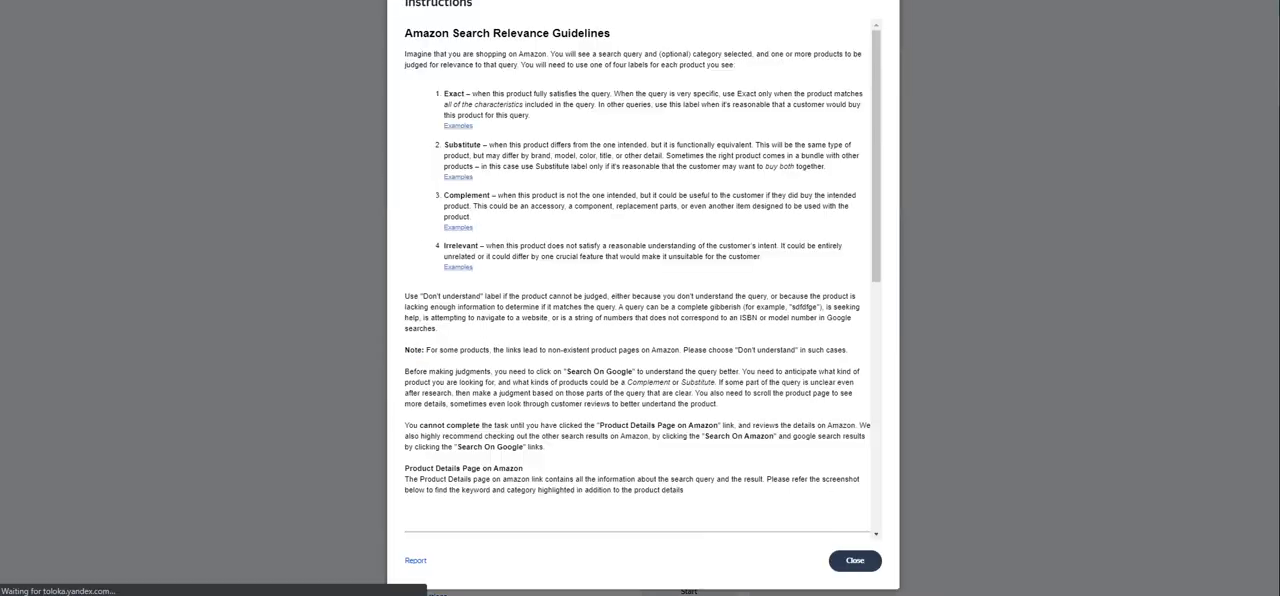
scroll("down", 3)
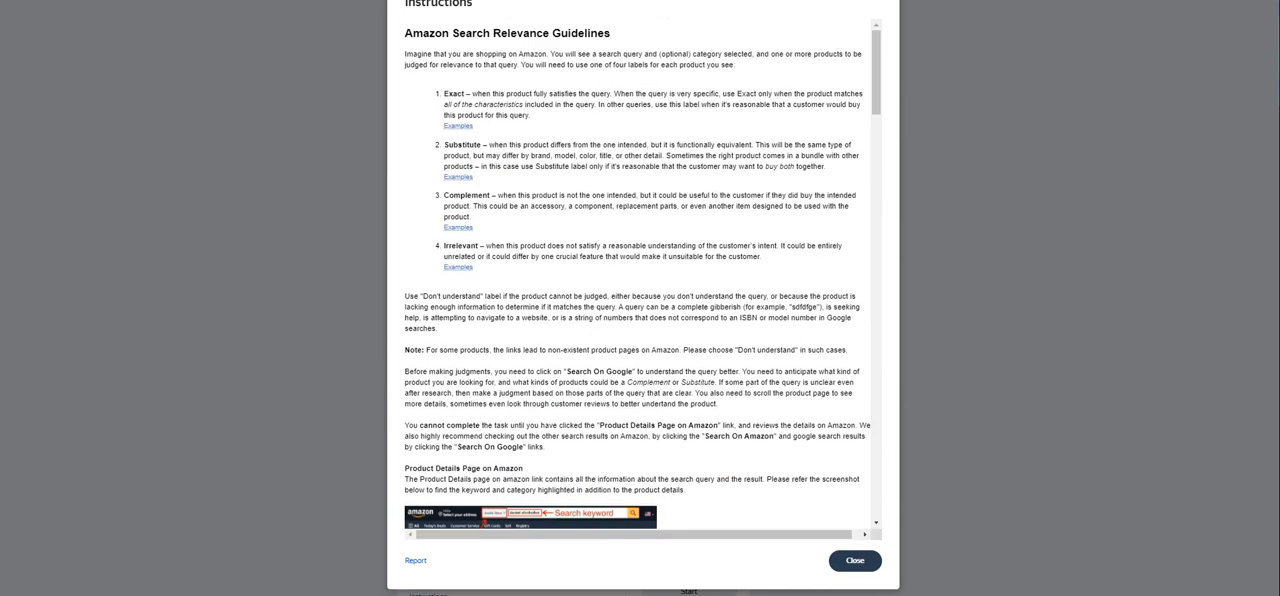
mouse_move(440, 120)
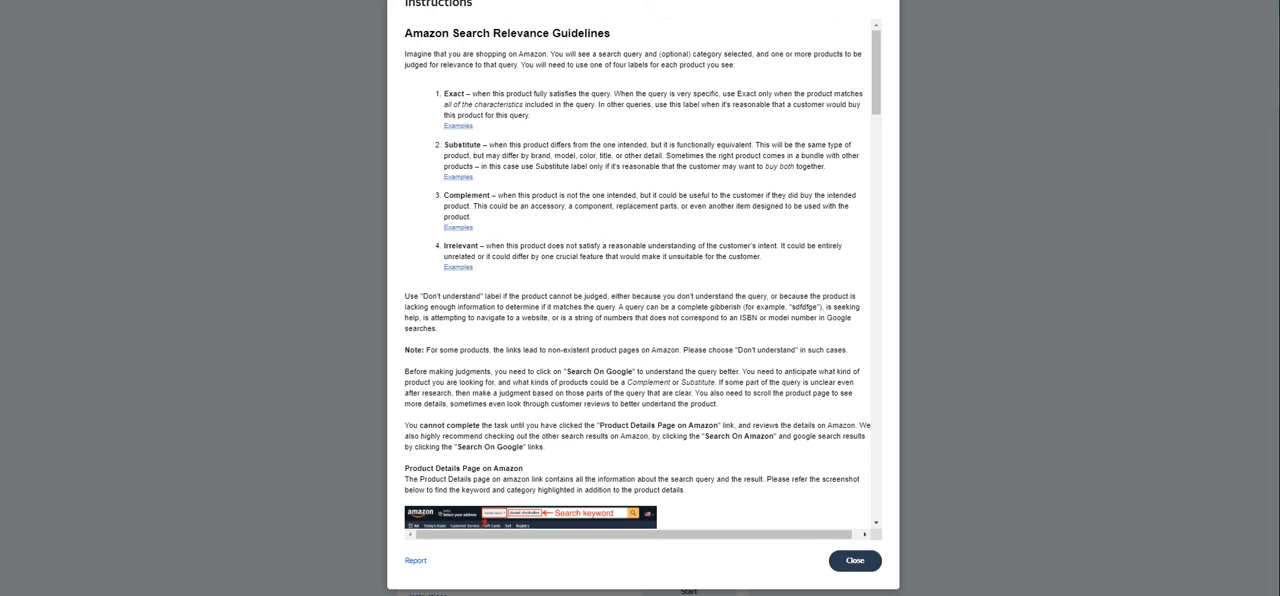
Expand the example product images under the Exact label definition
left_click(456, 128)
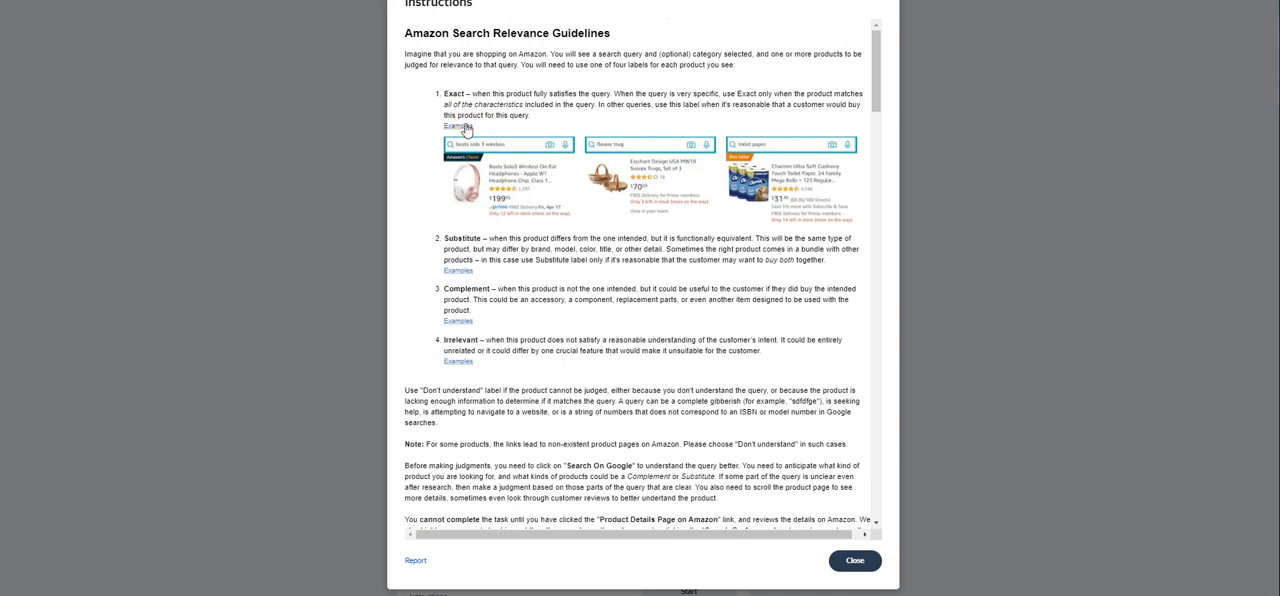
mouse_move(506, 168)
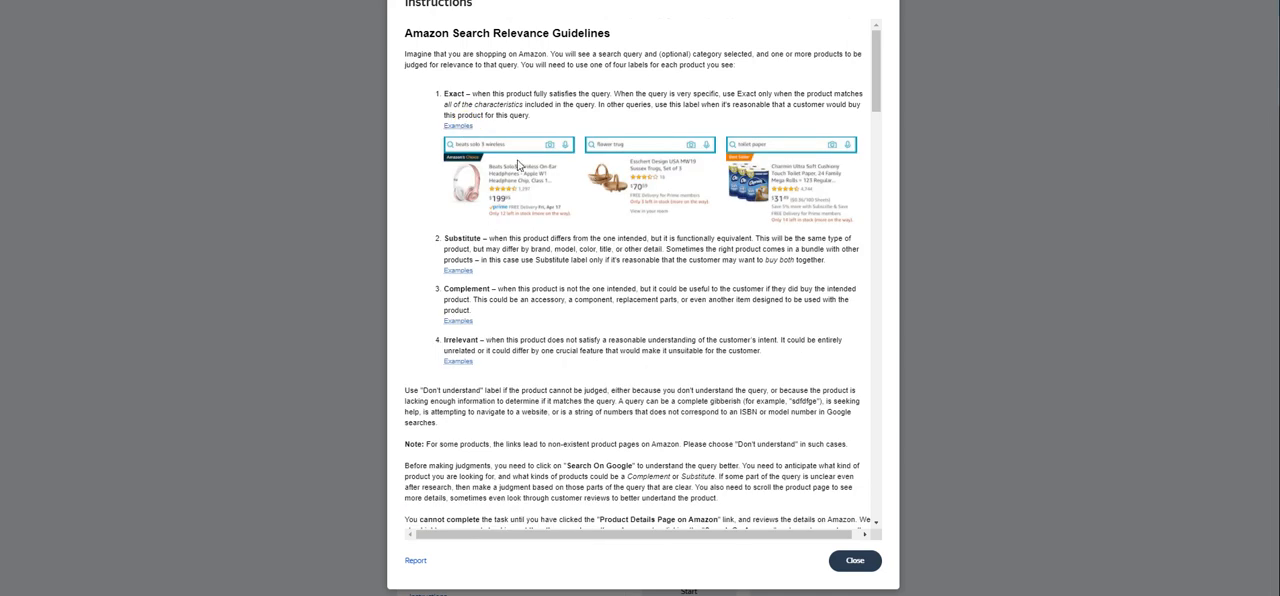
mouse_move(508, 212)
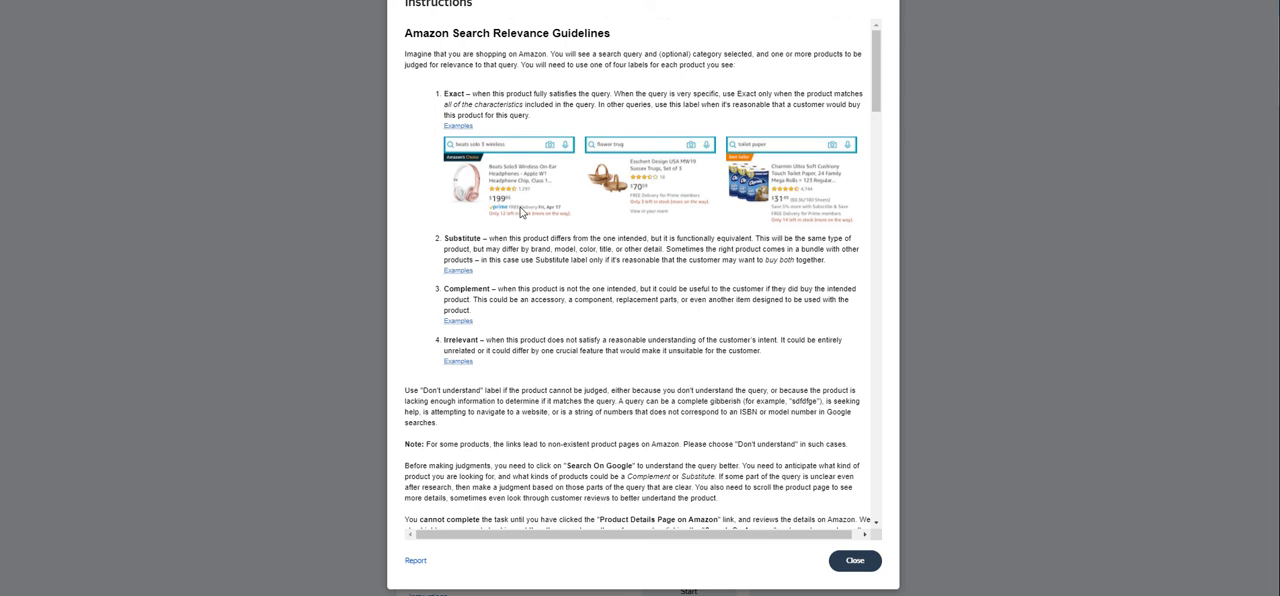
mouse_move(468, 144)
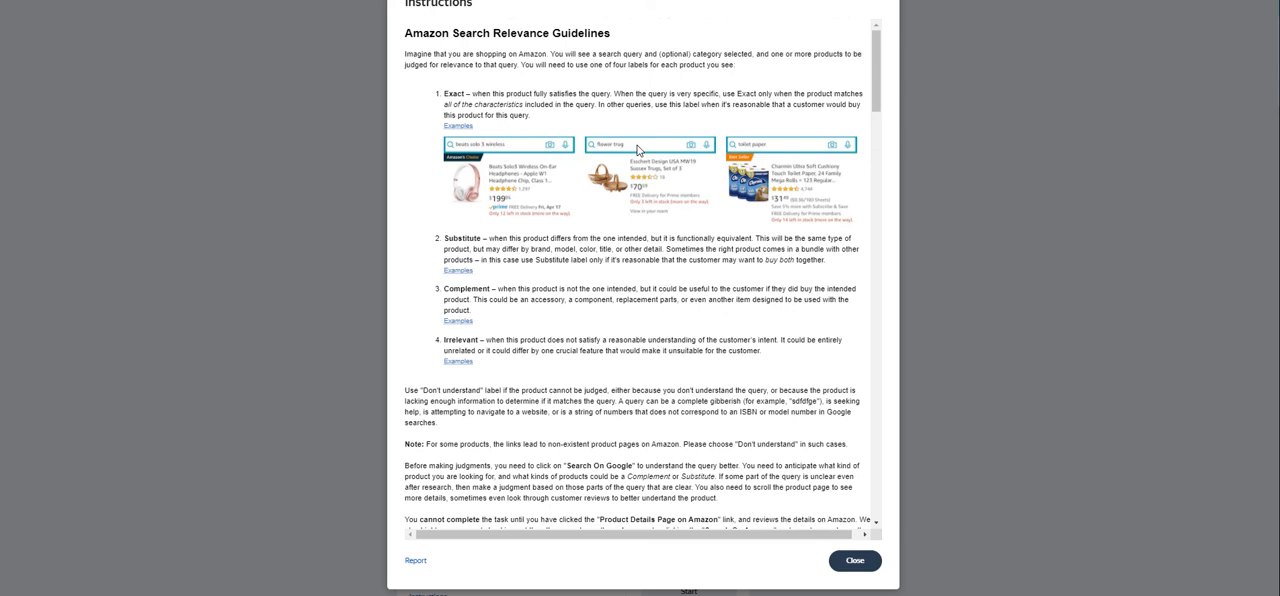
mouse_move(620, 150)
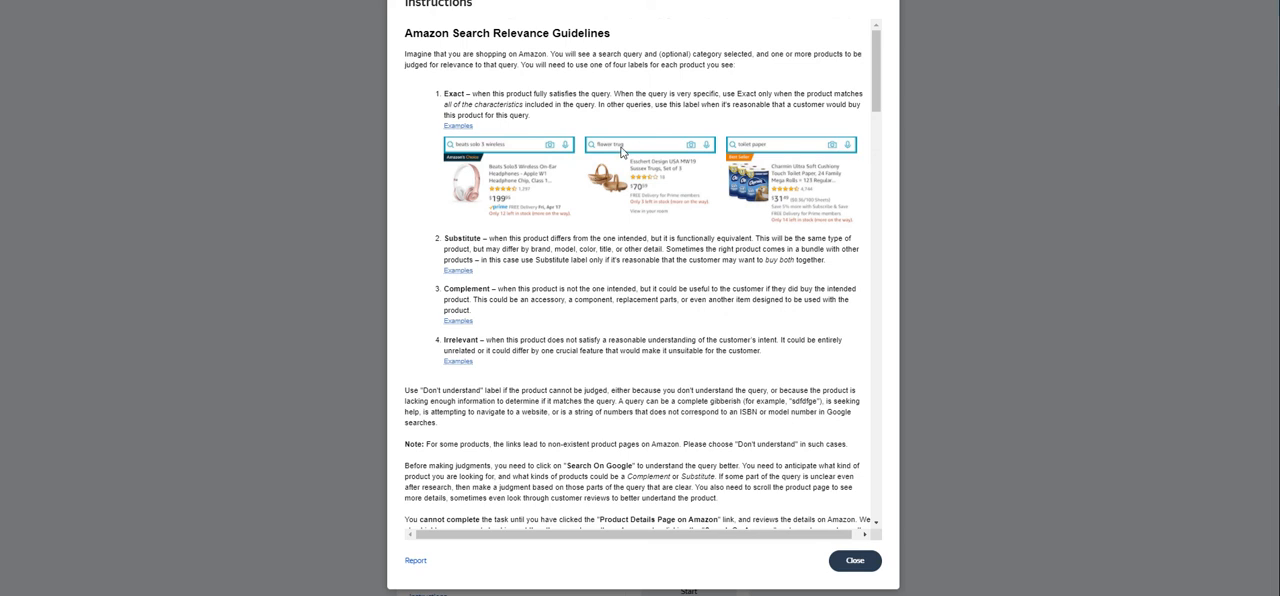
mouse_move(676, 190)
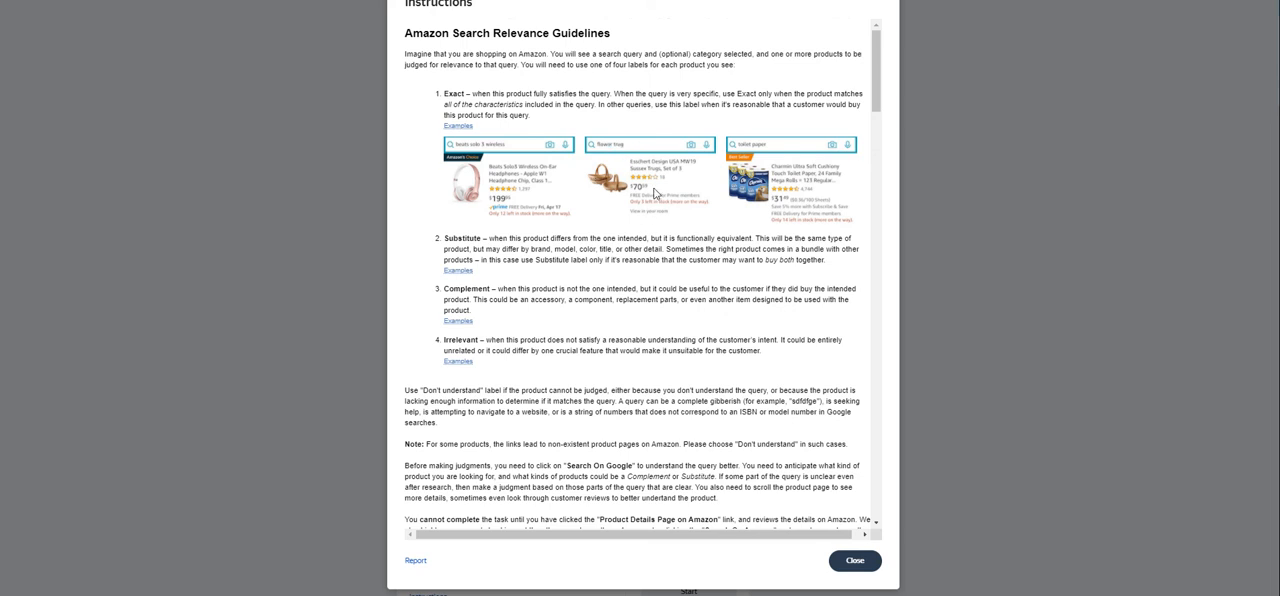
mouse_move(656, 196)
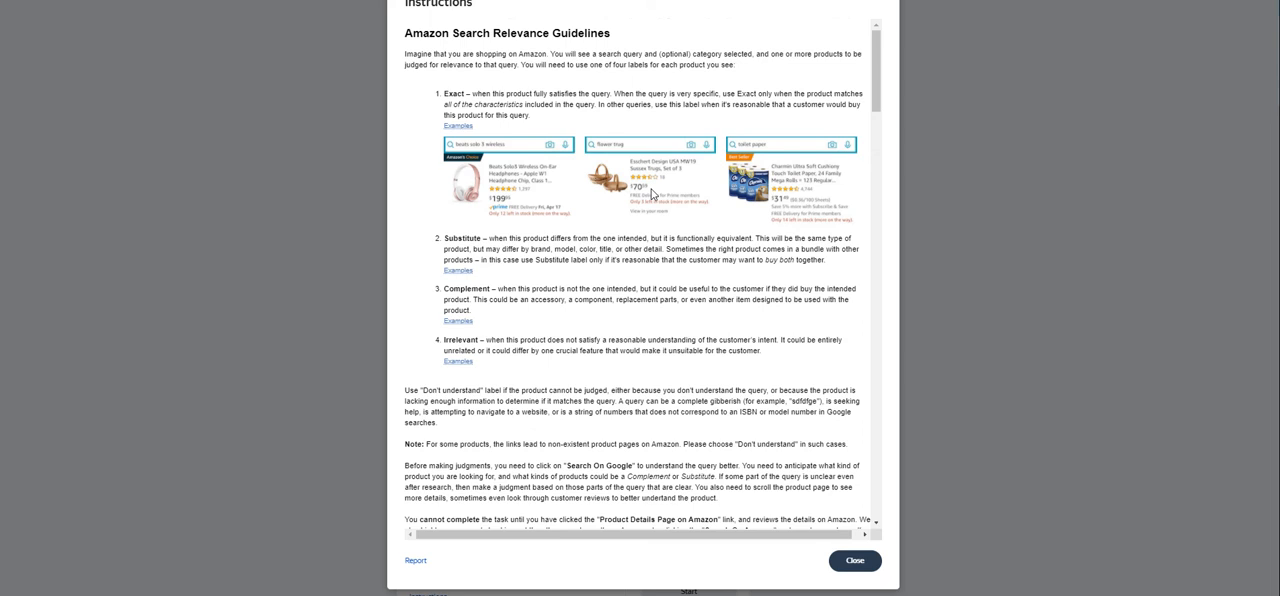
mouse_move(626, 188)
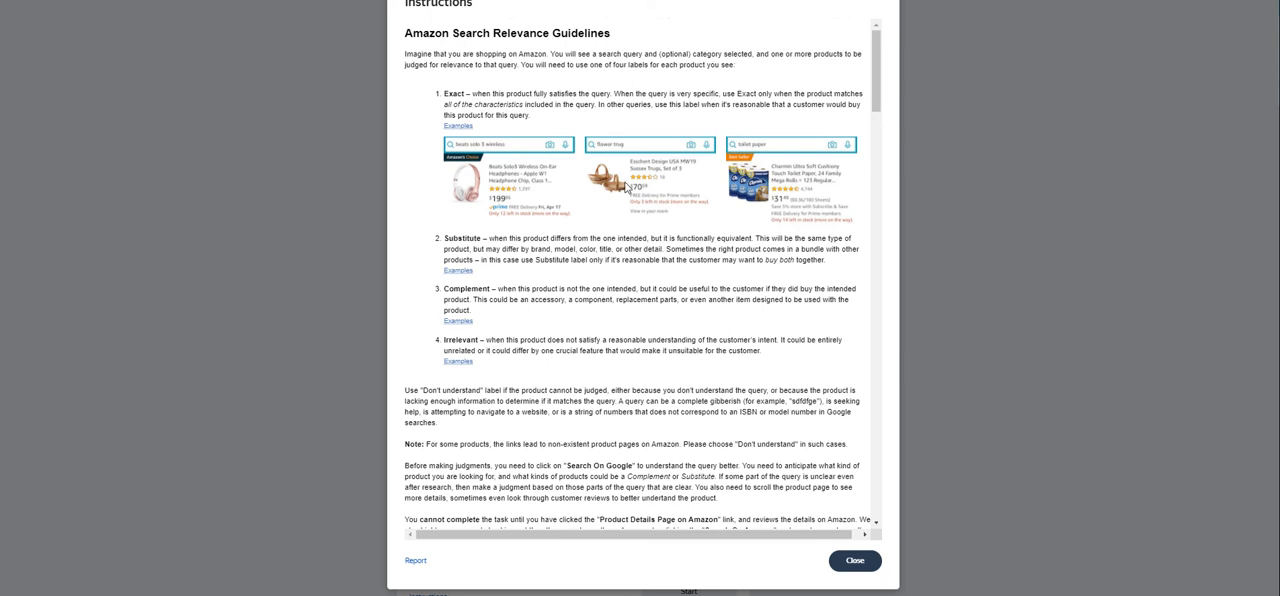
mouse_move(788, 148)
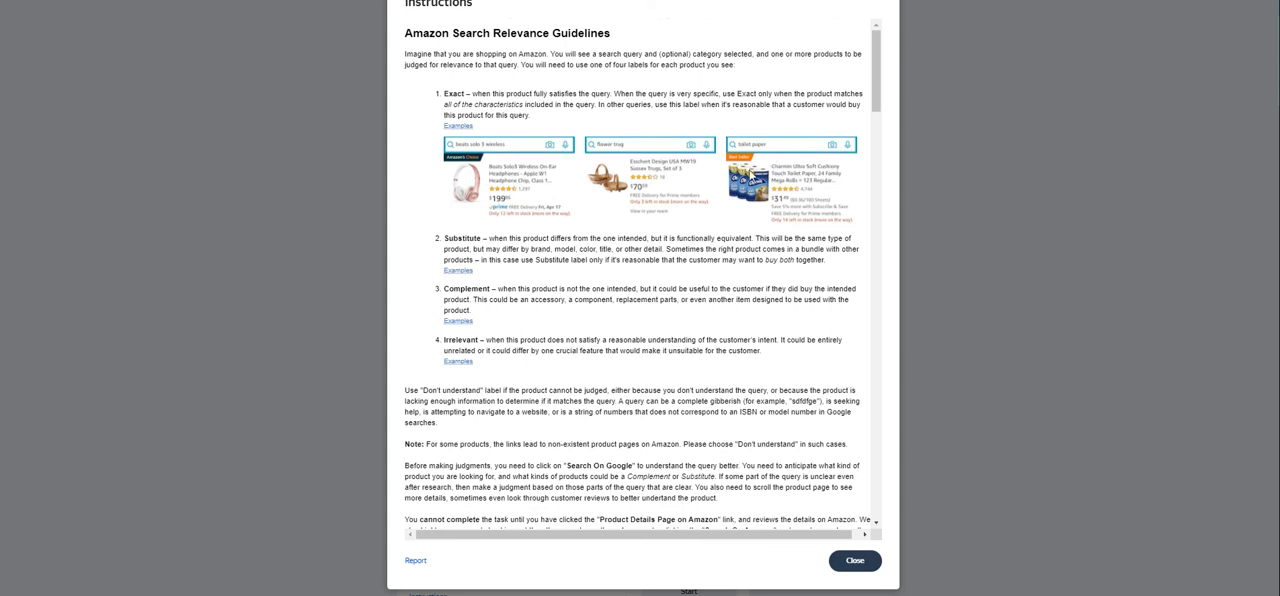
mouse_move(480, 284)
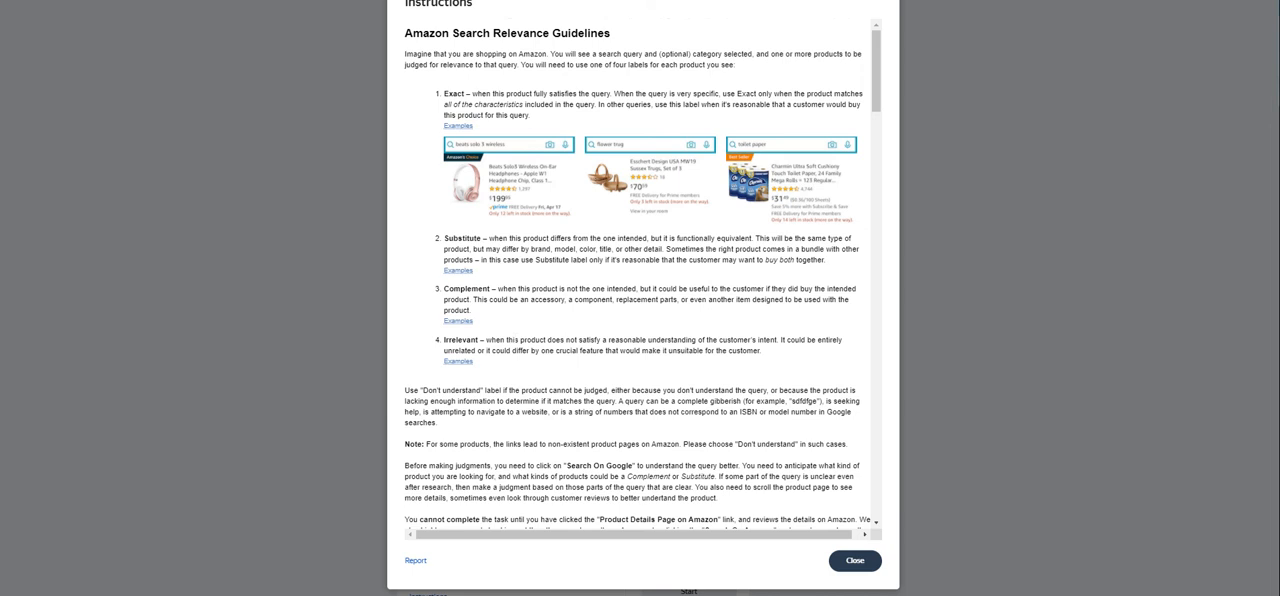
mouse_move(530, 378)
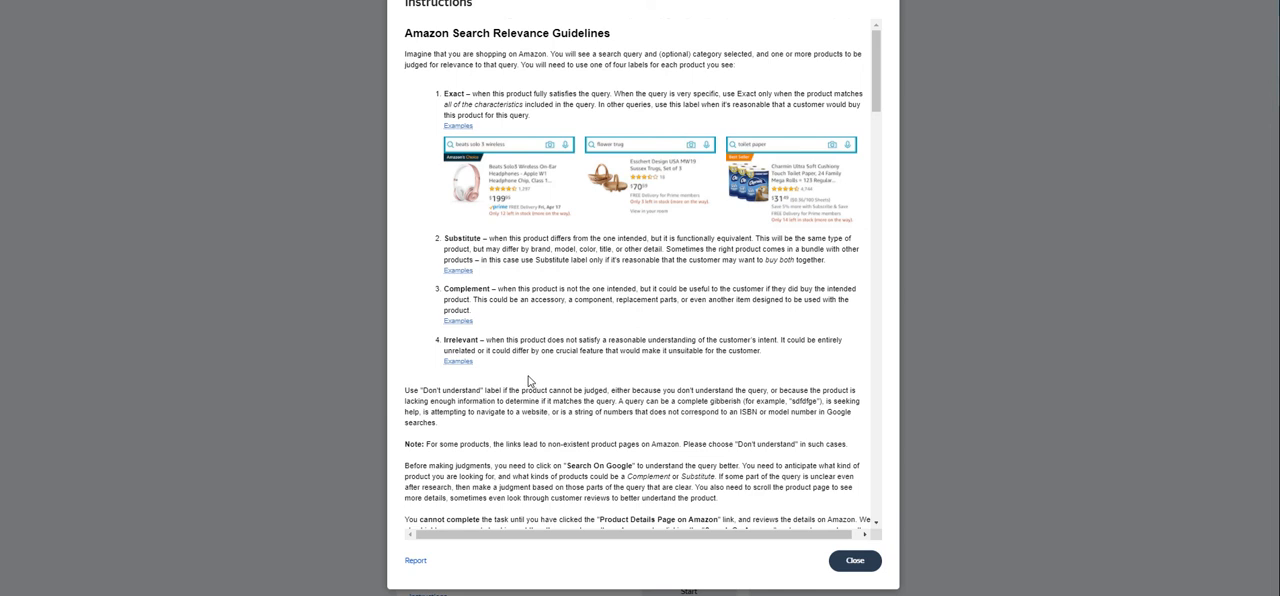
mouse_move(532, 380)
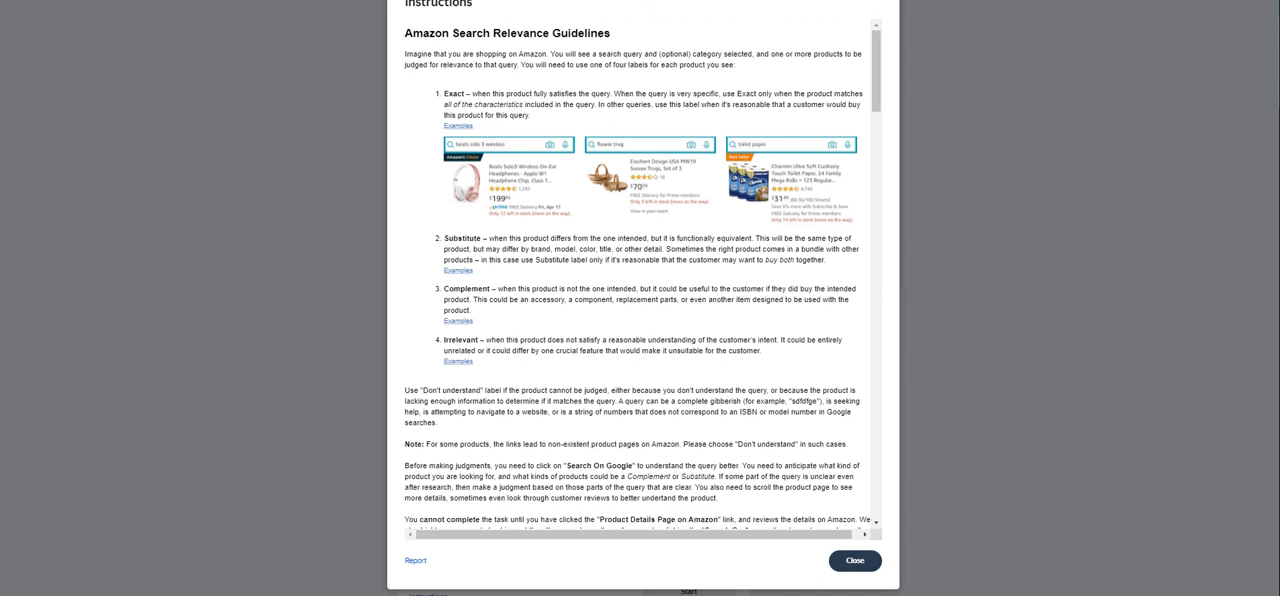
Close the guidelines, start the Simplified UI training and dismiss its popup to reach the first product
left_click(854, 556)
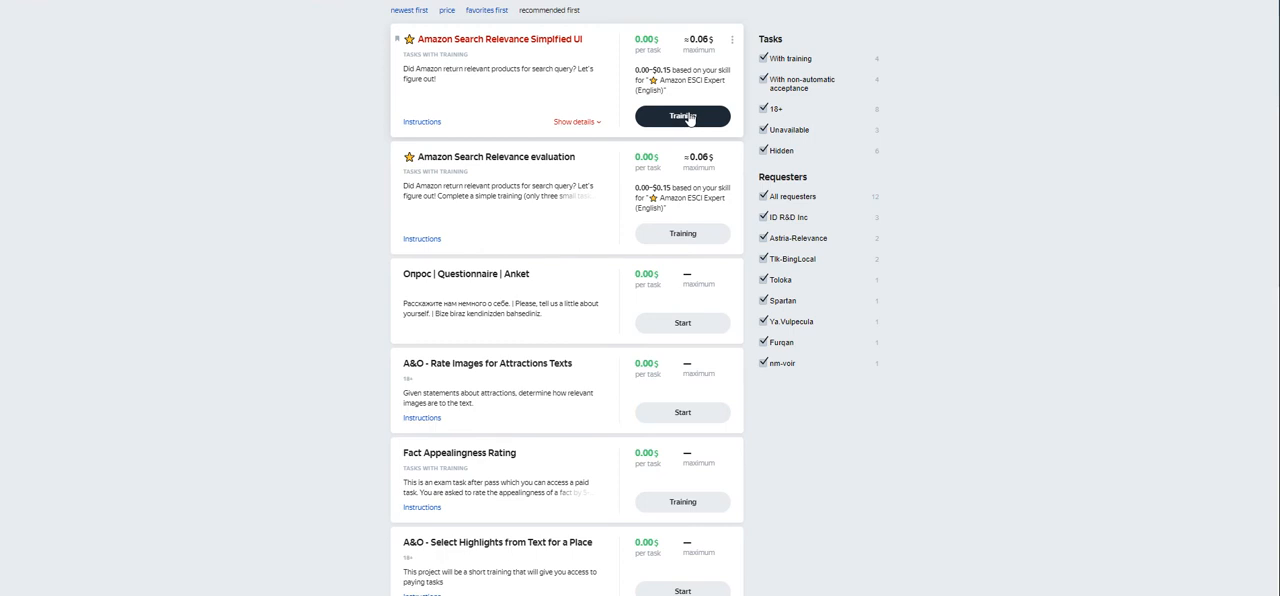
left_click(416, 122)
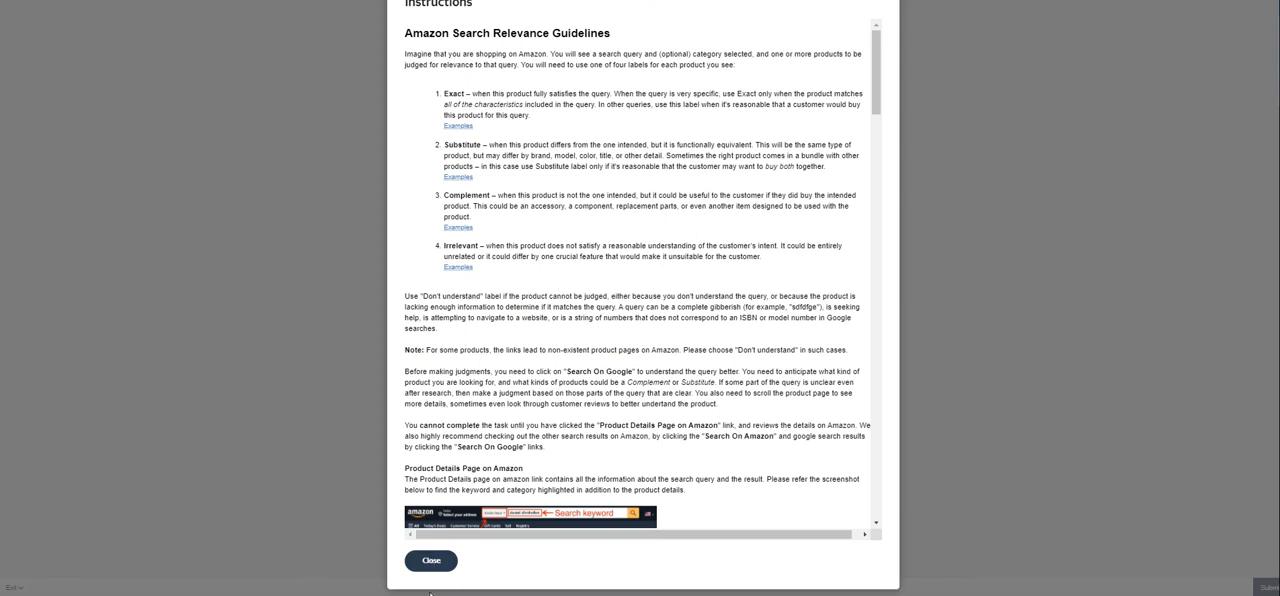
left_click(432, 560)
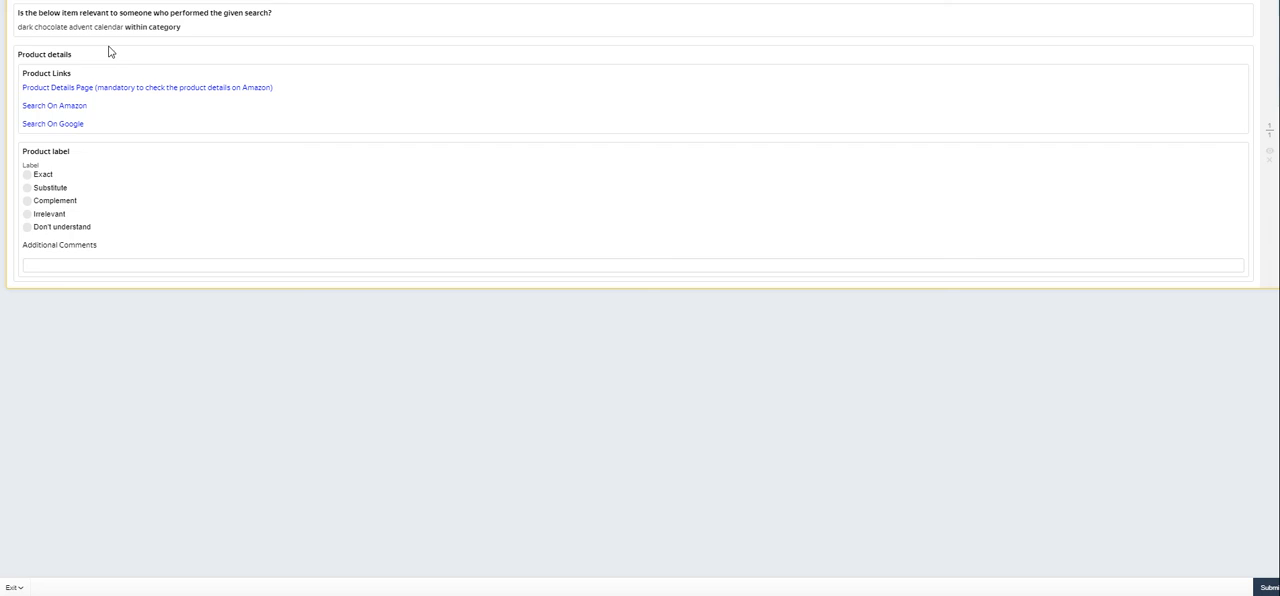
mouse_move(112, 50)
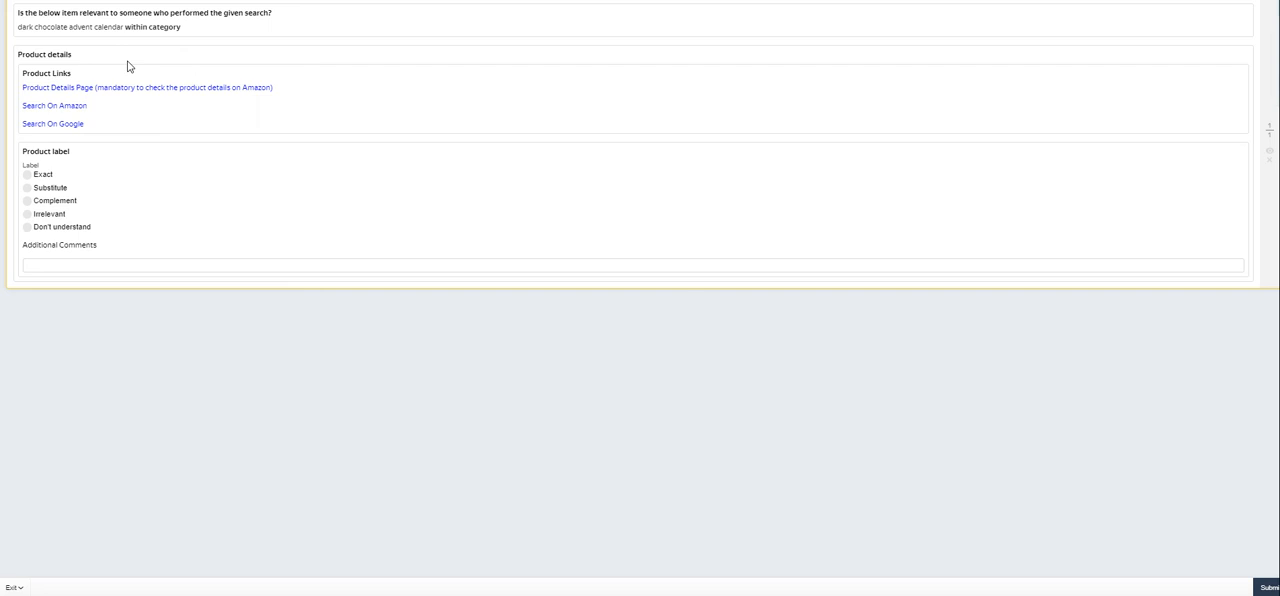
mouse_move(112, 88)
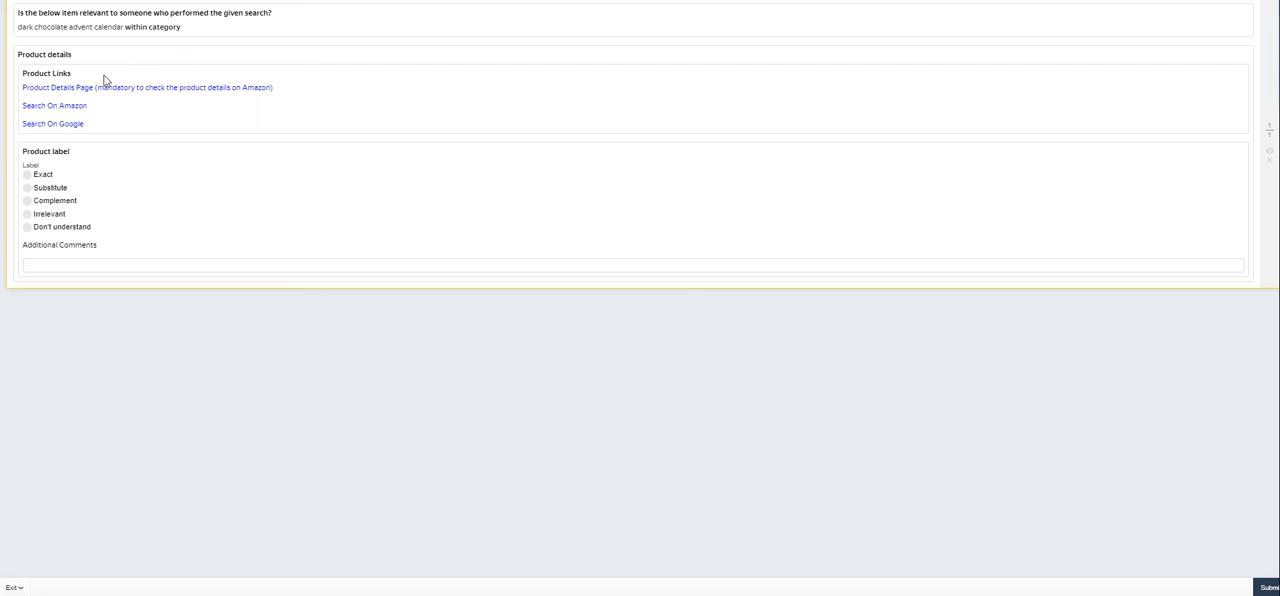
mouse_move(168, 108)
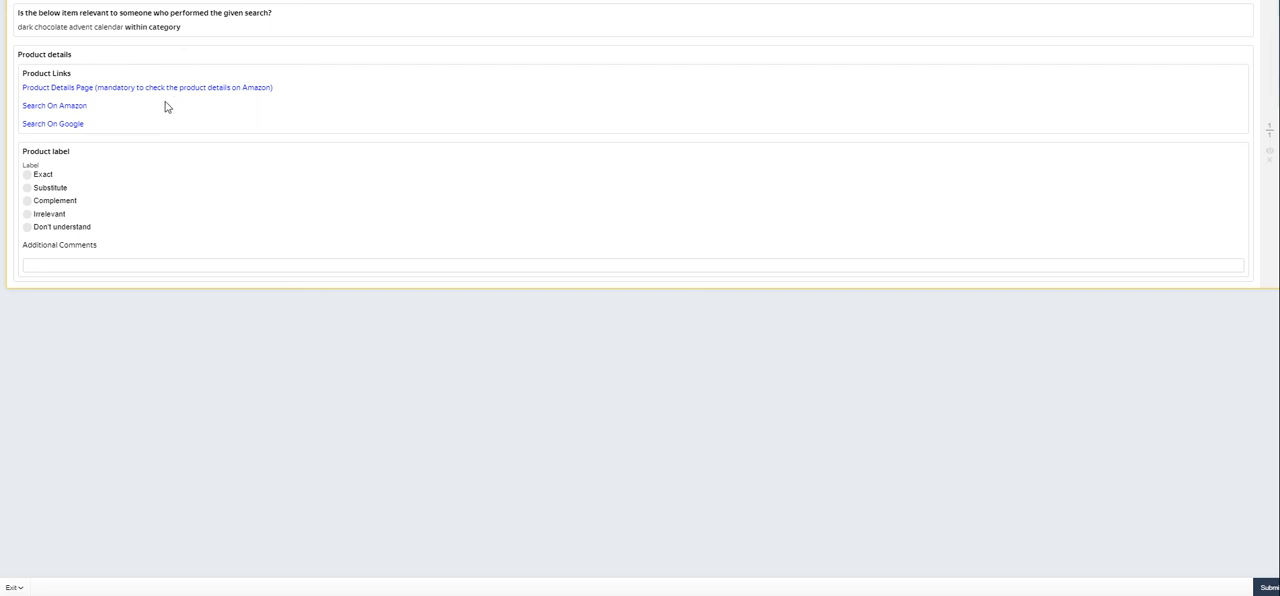
mouse_move(192, 96)
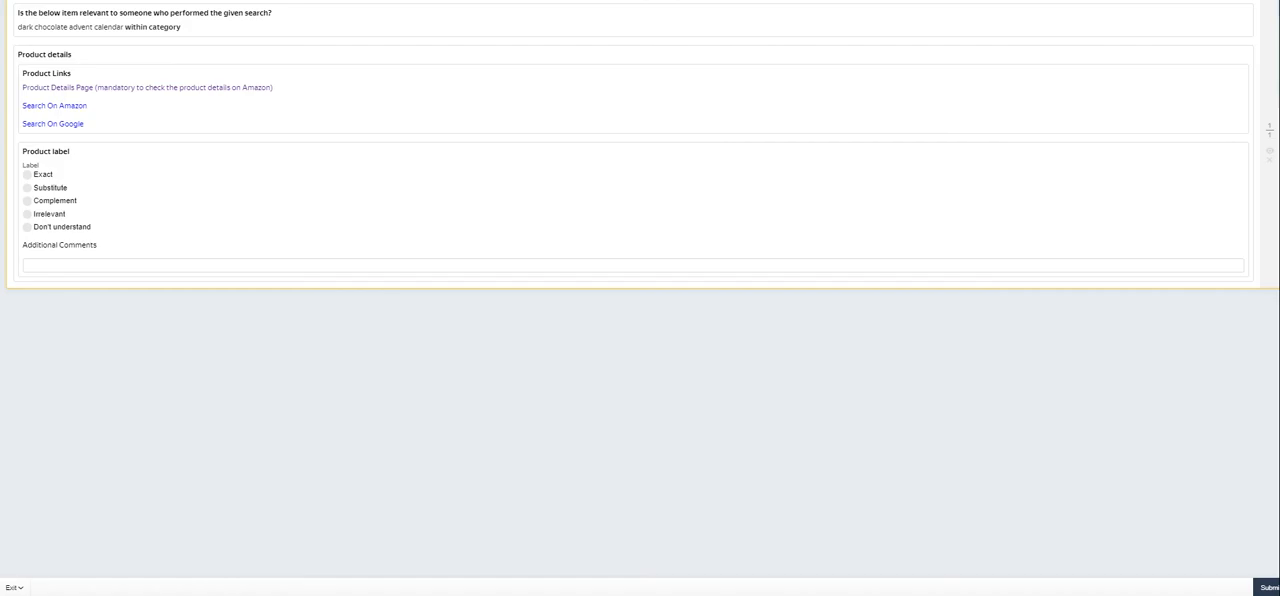
left_click(52, 104)
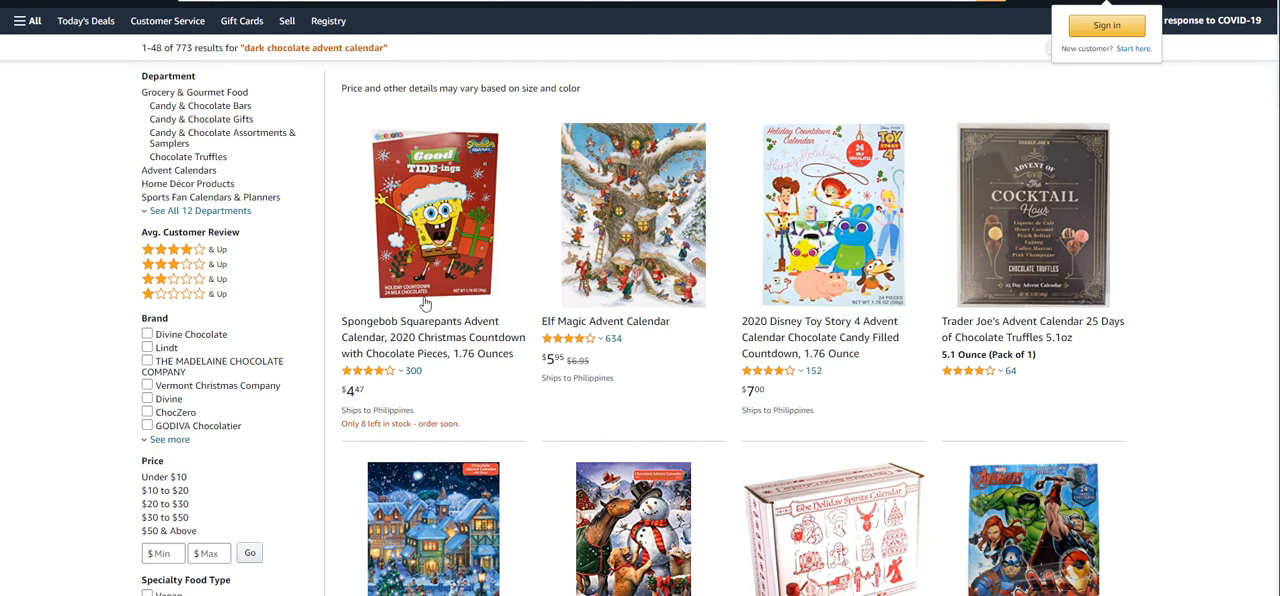
mouse_move(452, 288)
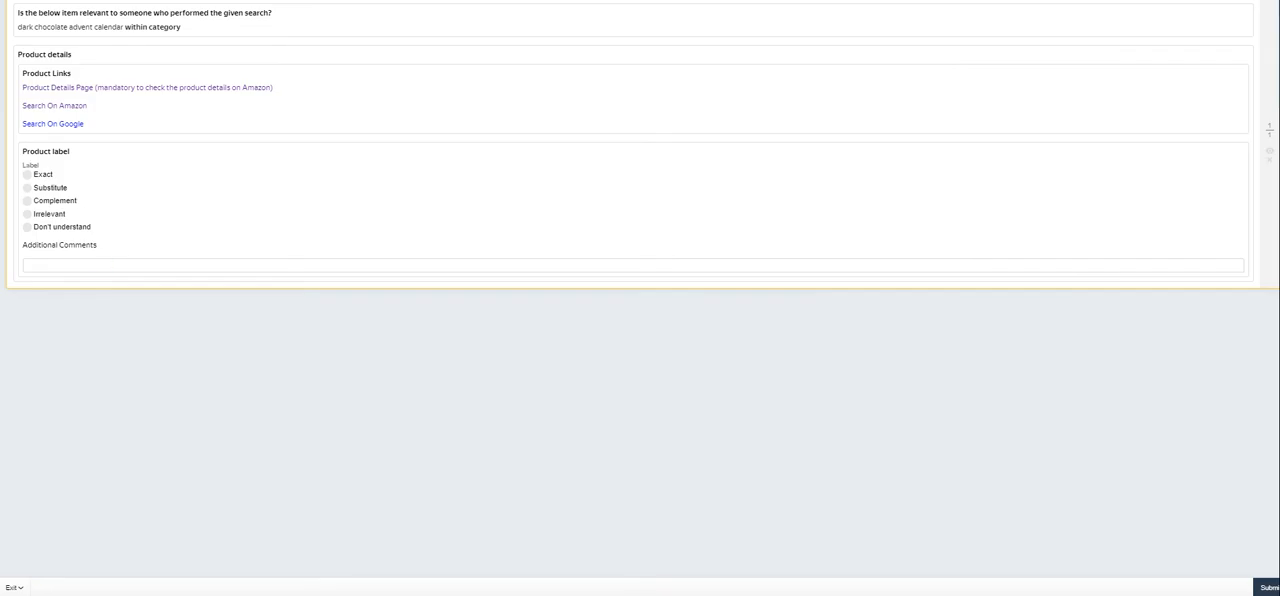
Label the first product Exact and submit the answer
left_click(28, 176)
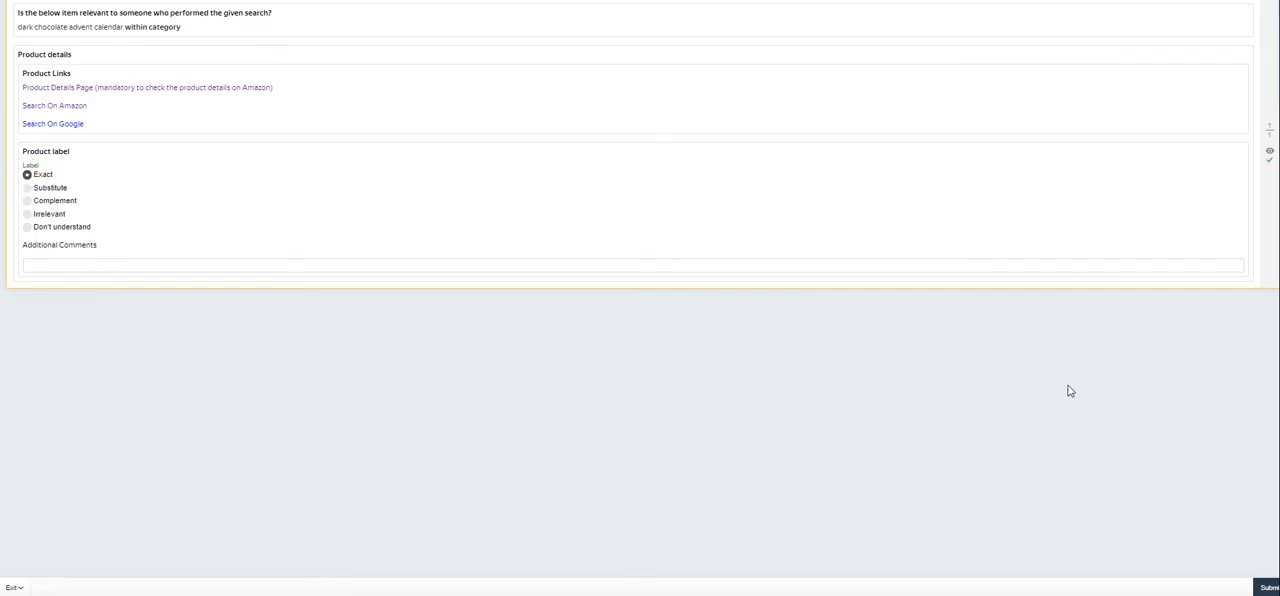
left_click(1272, 588)
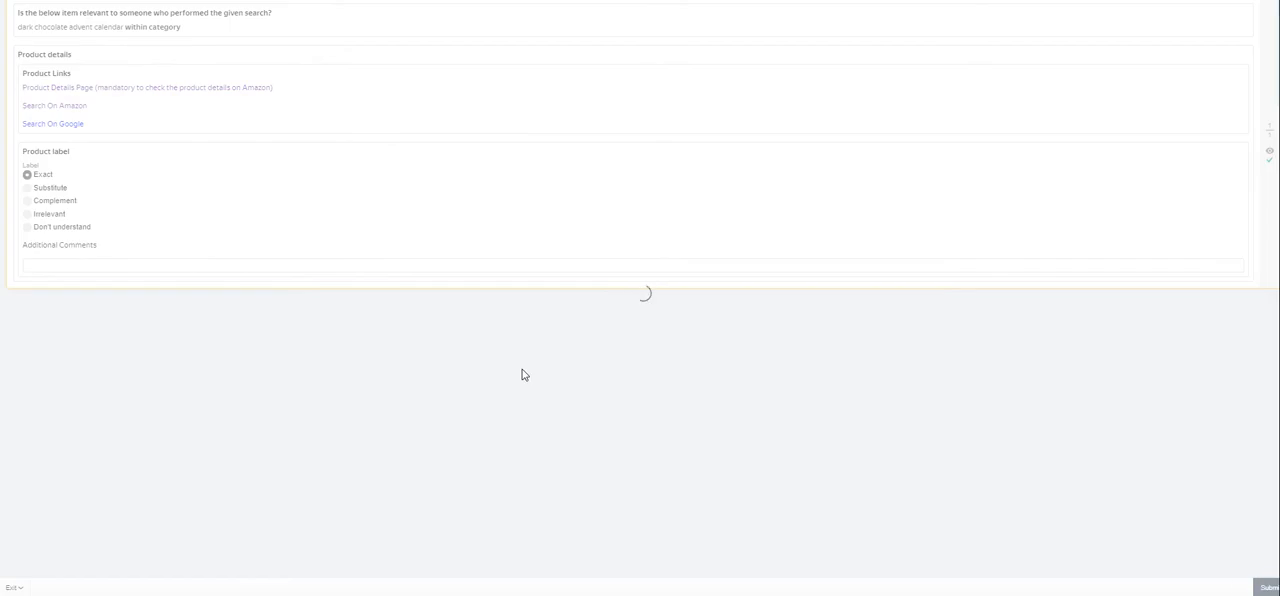
mouse_move(544, 384)
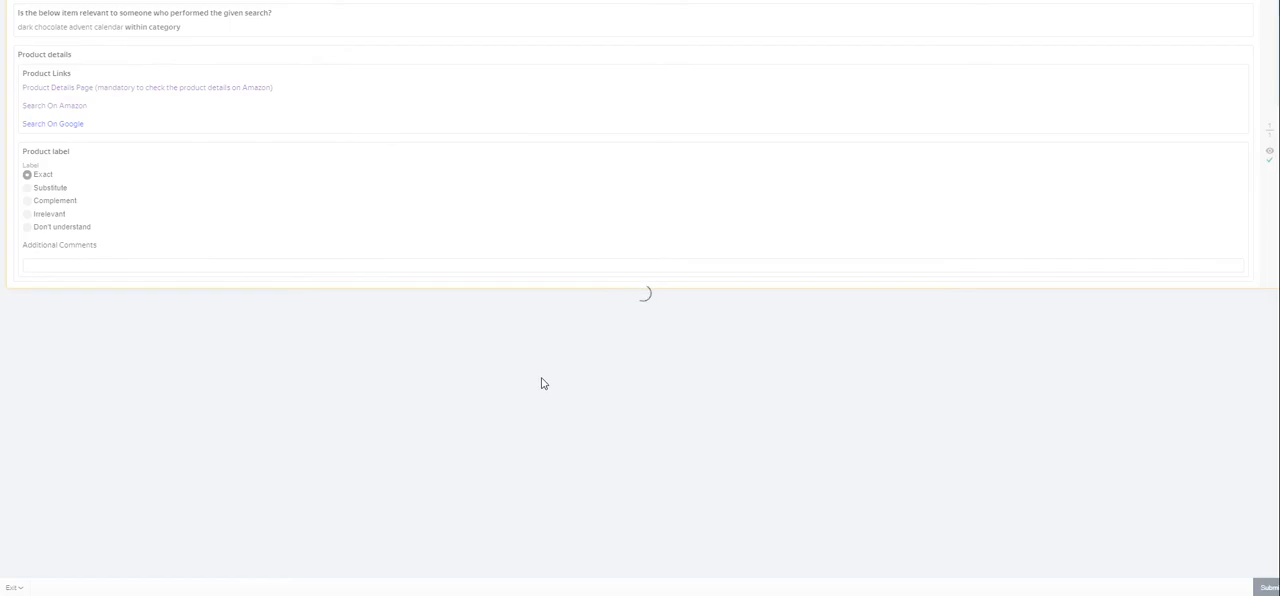
left_click(1268, 588)
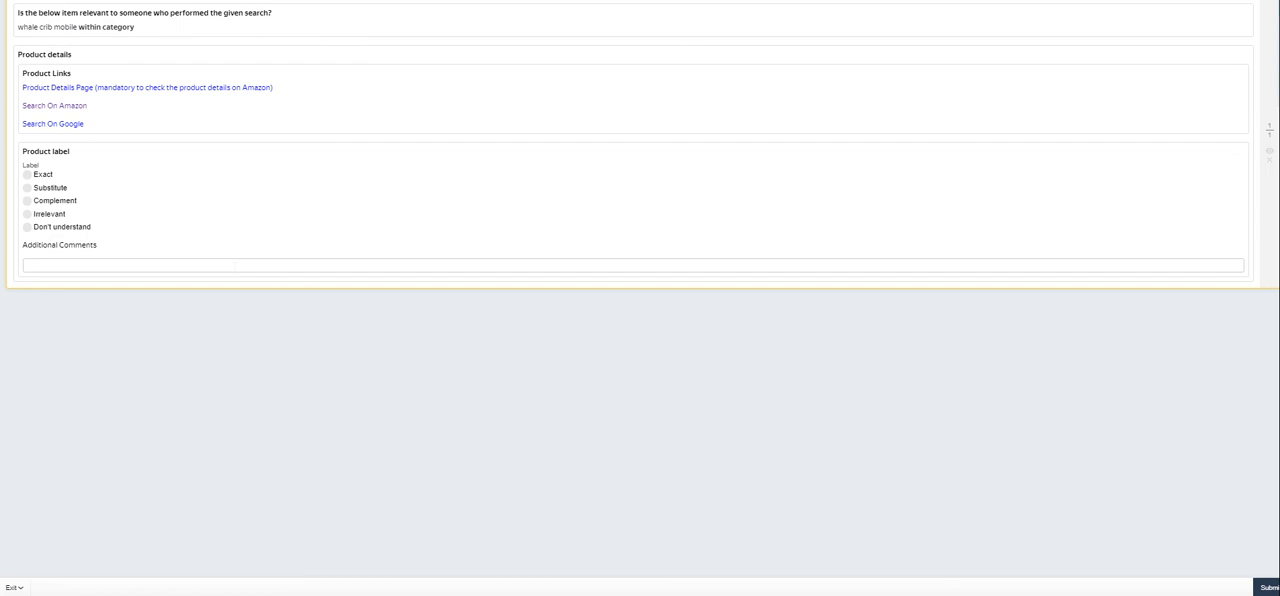
mouse_move(158, 126)
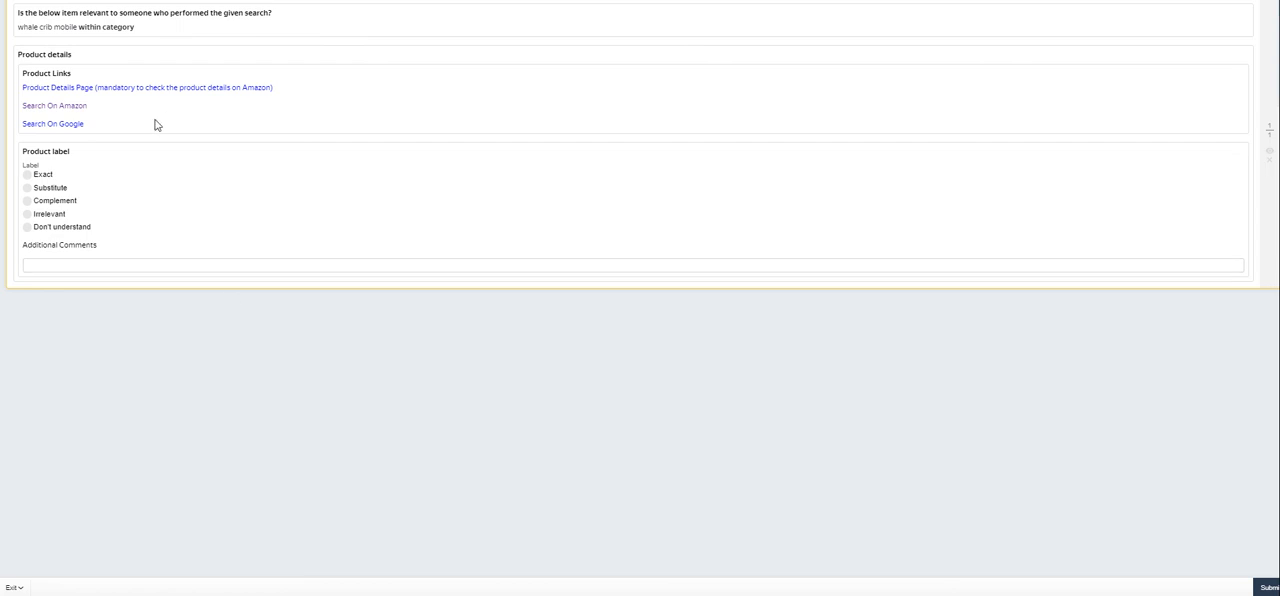
mouse_move(132, 92)
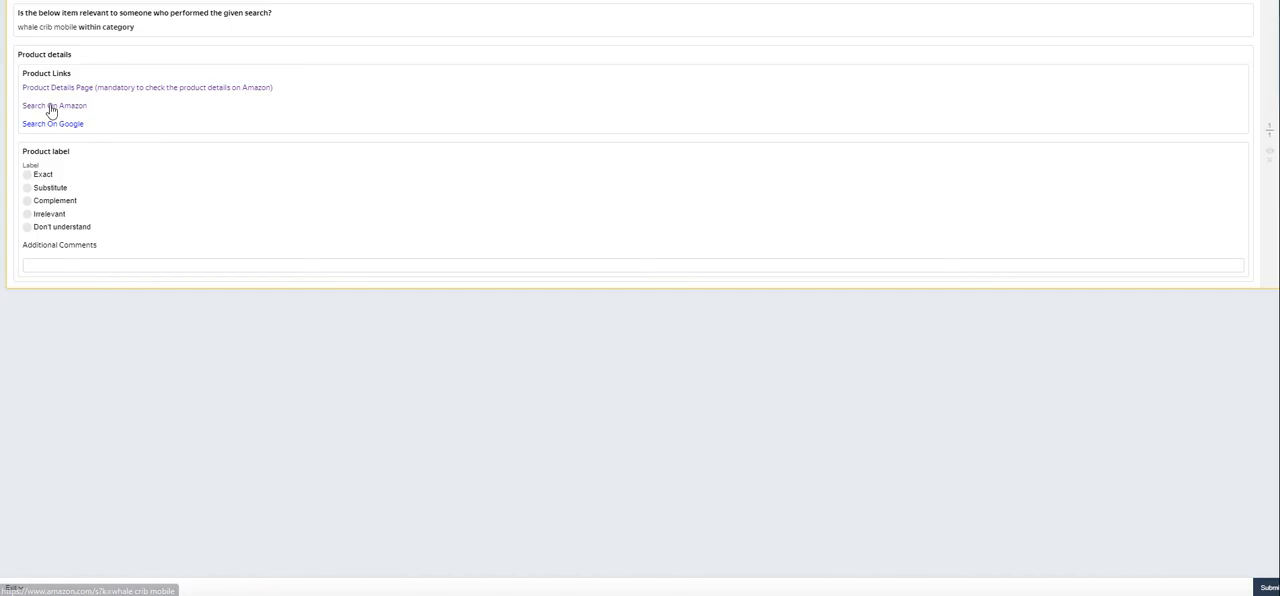
Check the whale crib mobile on Amazon, mark it Irrelevant, then change it to Complement after the feedback
left_click(50, 106)
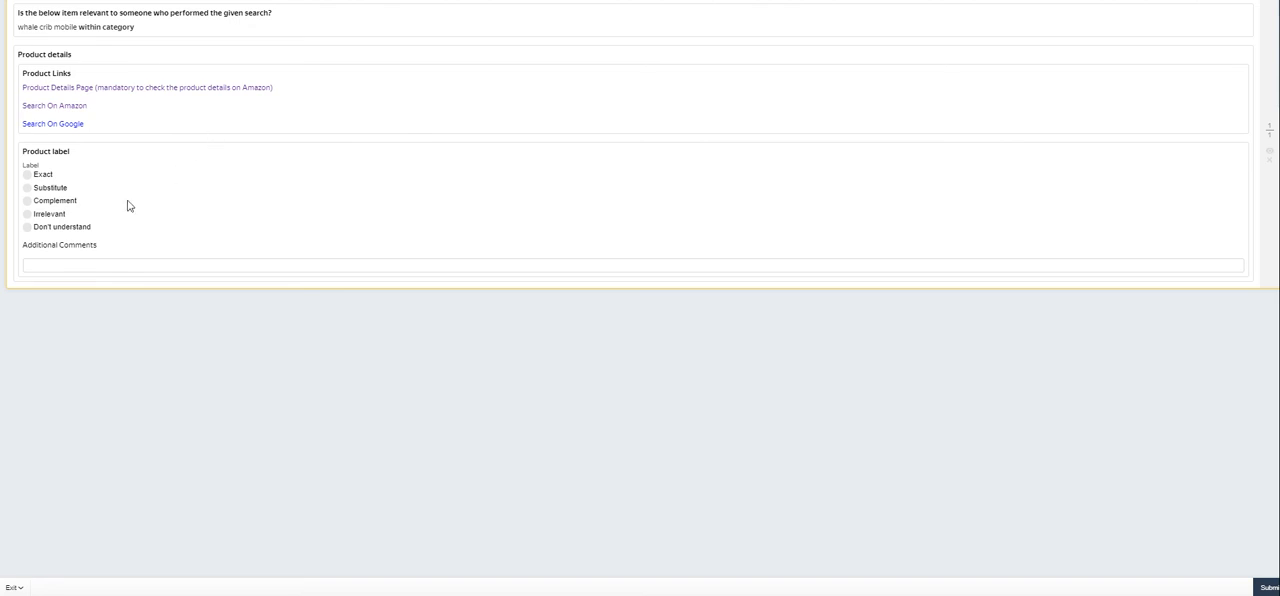
mouse_move(104, 216)
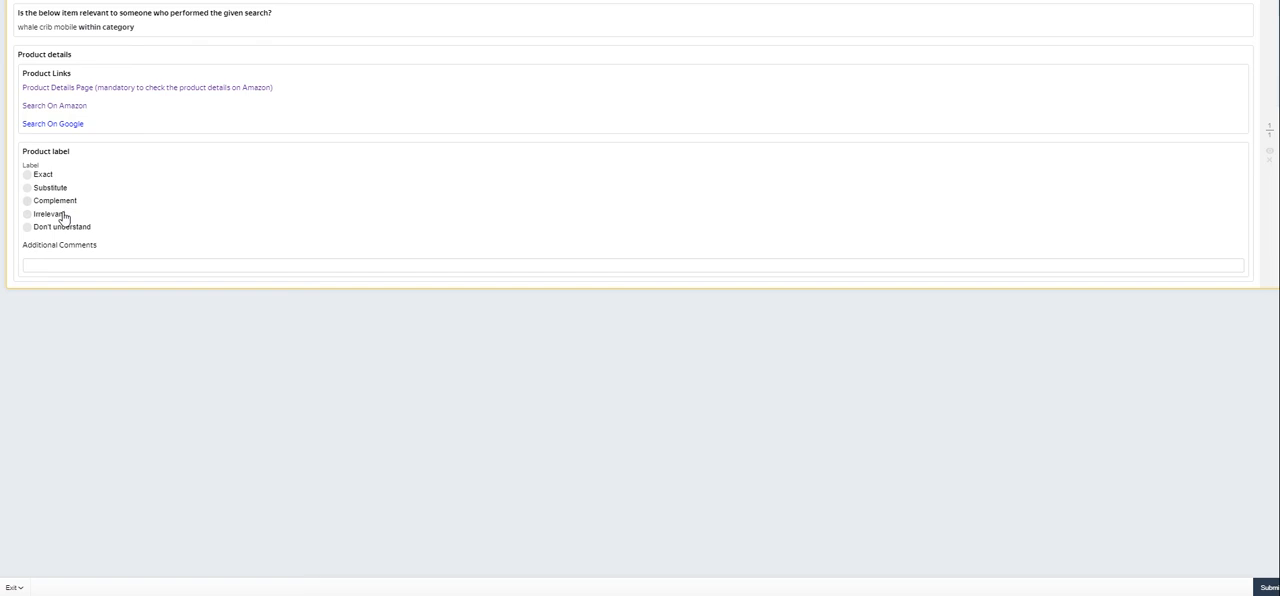
left_click(28, 214)
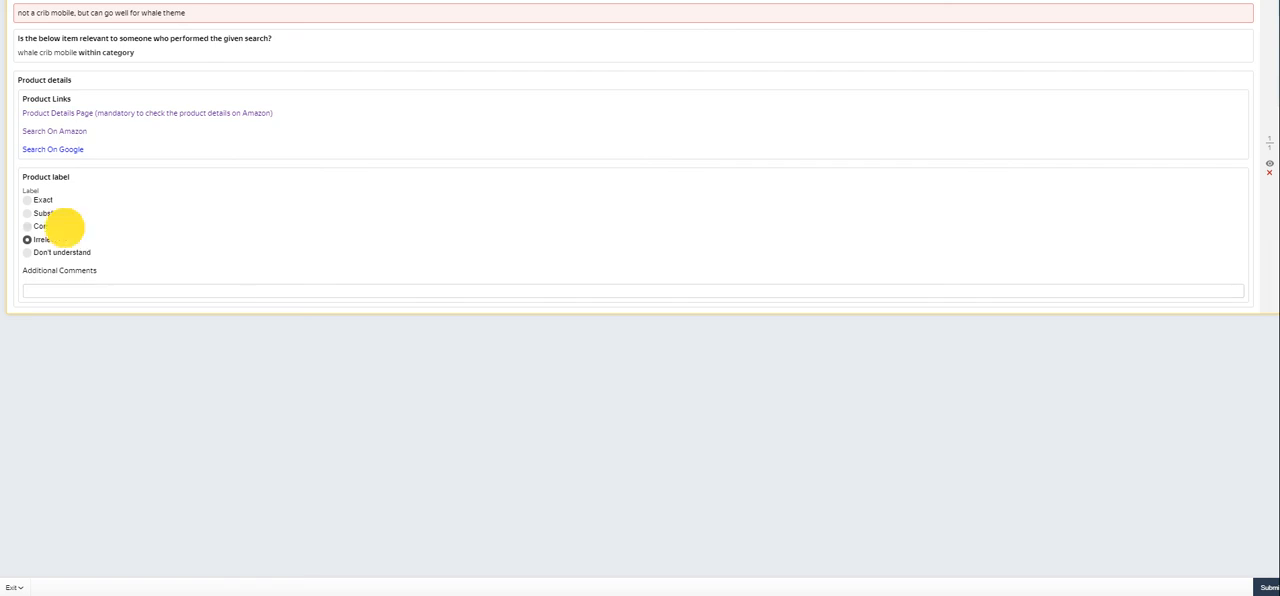
left_click(32, 226)
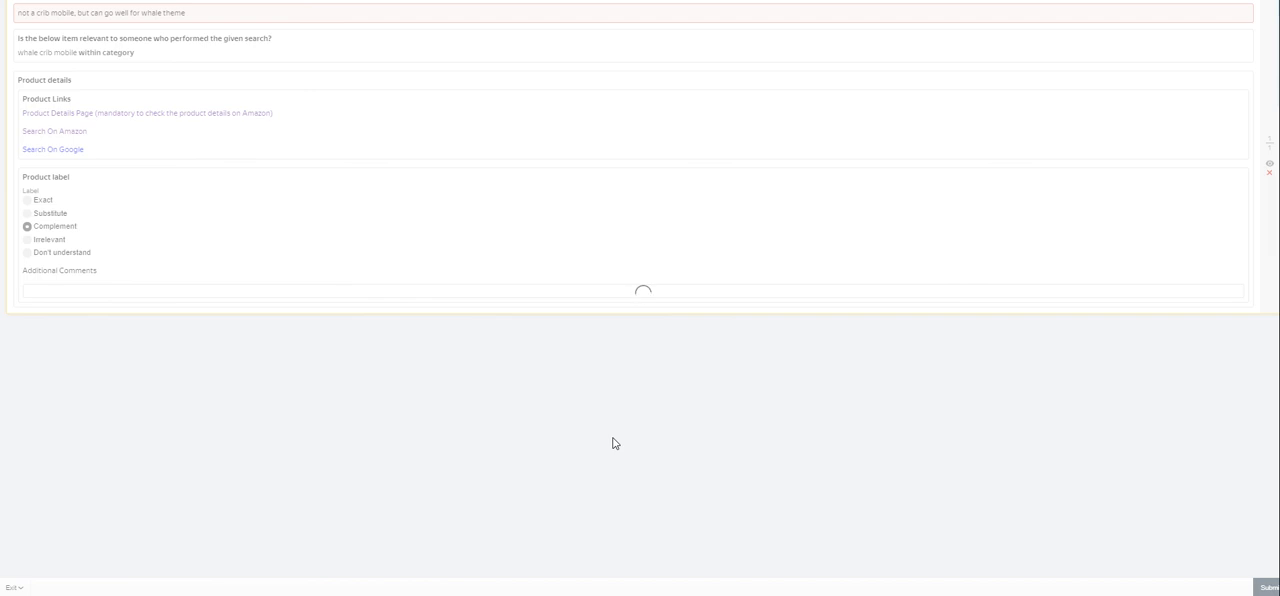
Submit the answer, pass the training with a score of 20 and return to the task list
left_click(1272, 586)
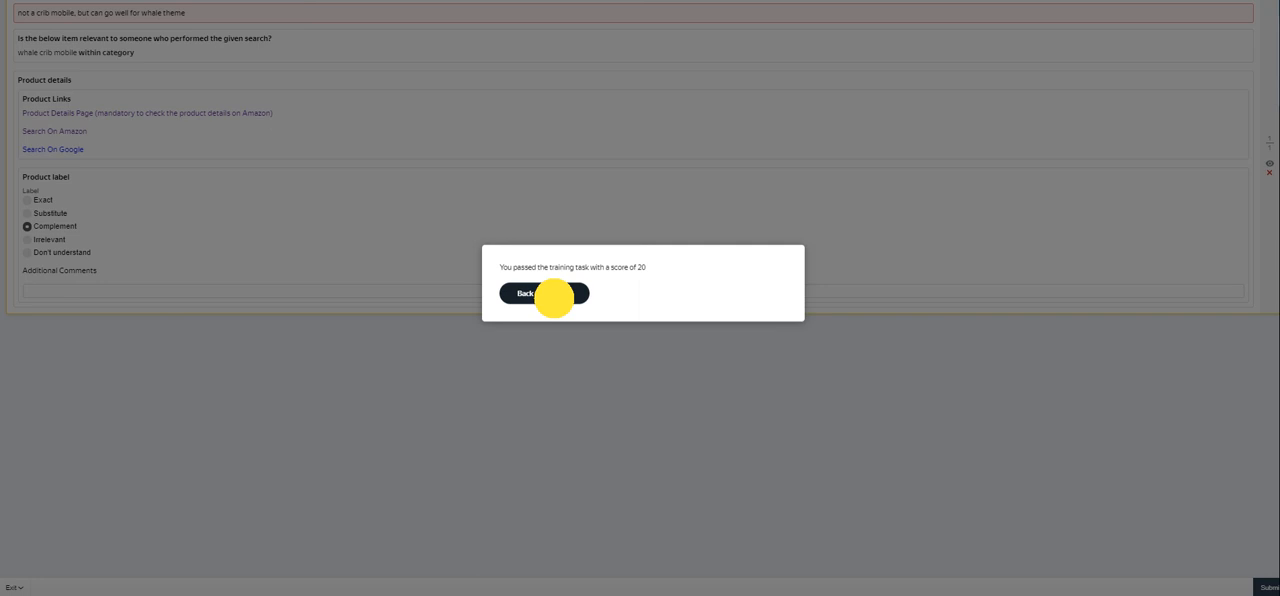
left_click(524, 292)
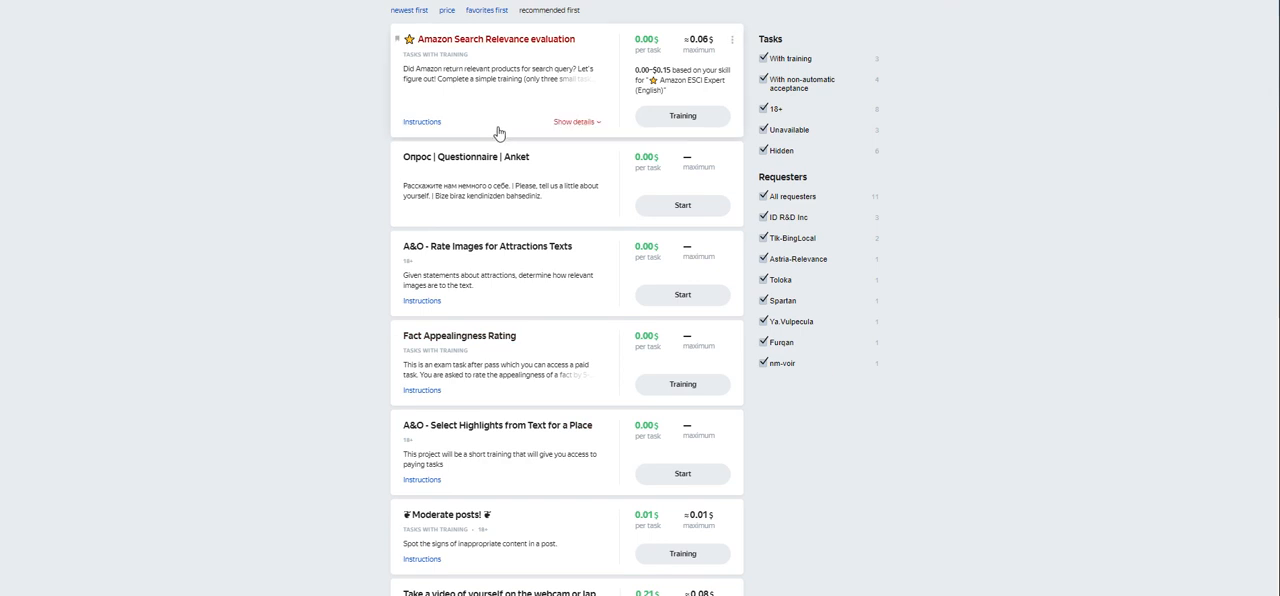
Start the Amazon Search Relevance evaluation training and label the National Geographic Alaska wall map Exact for 'alaska map'
left_click(420, 122)
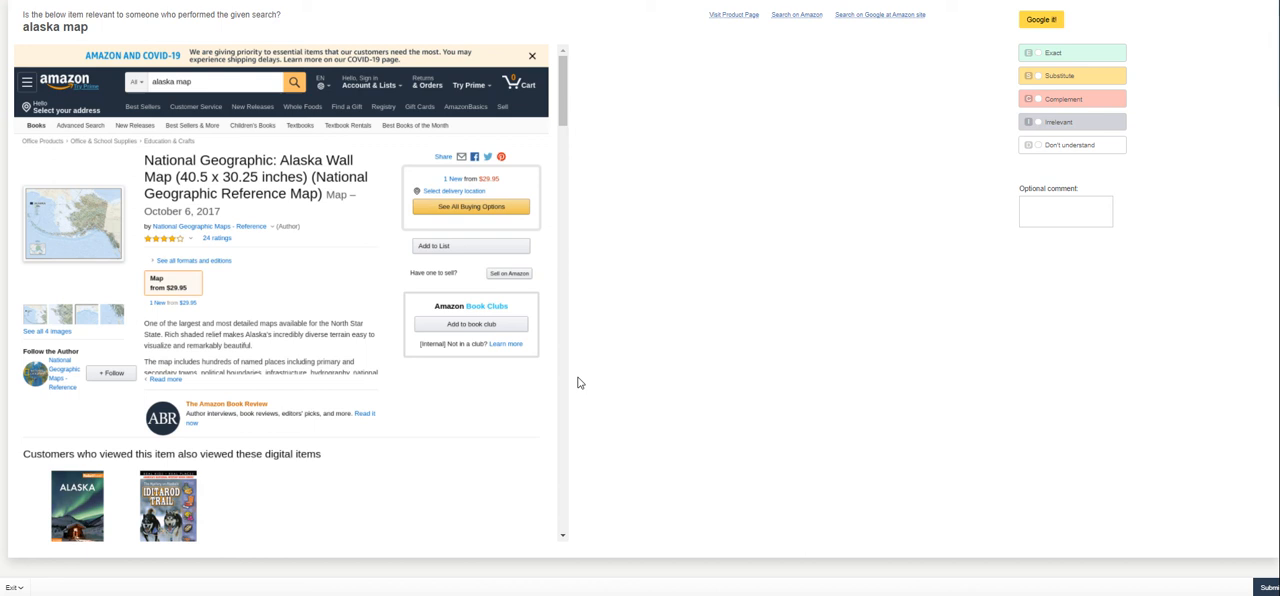
mouse_move(546, 336)
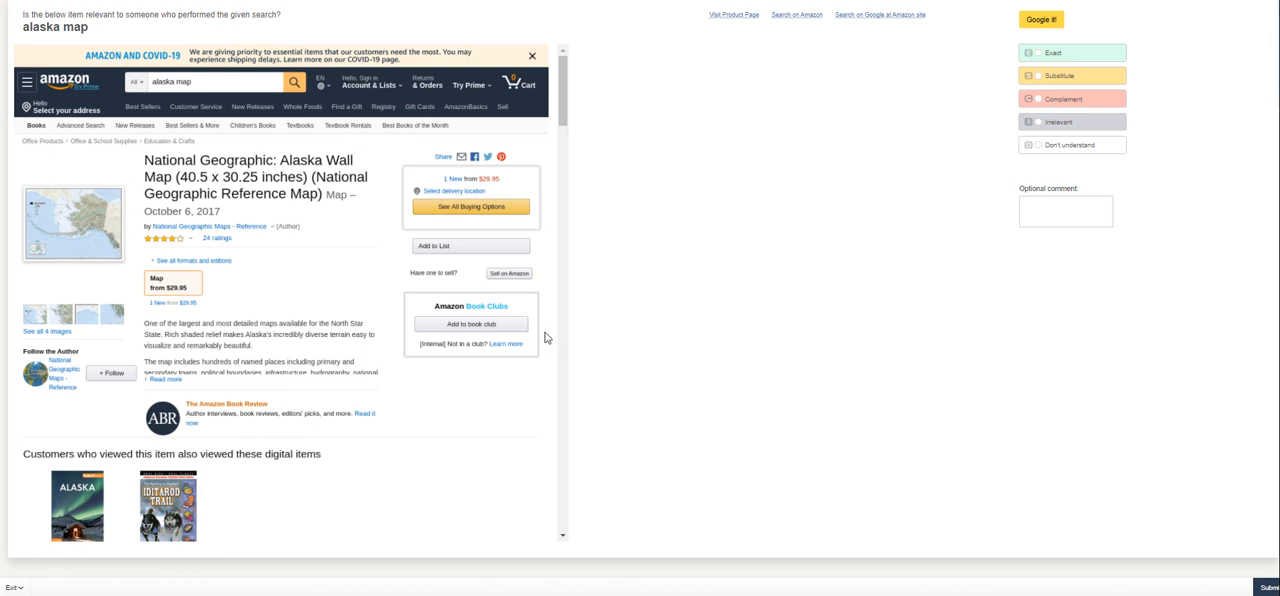
mouse_move(556, 338)
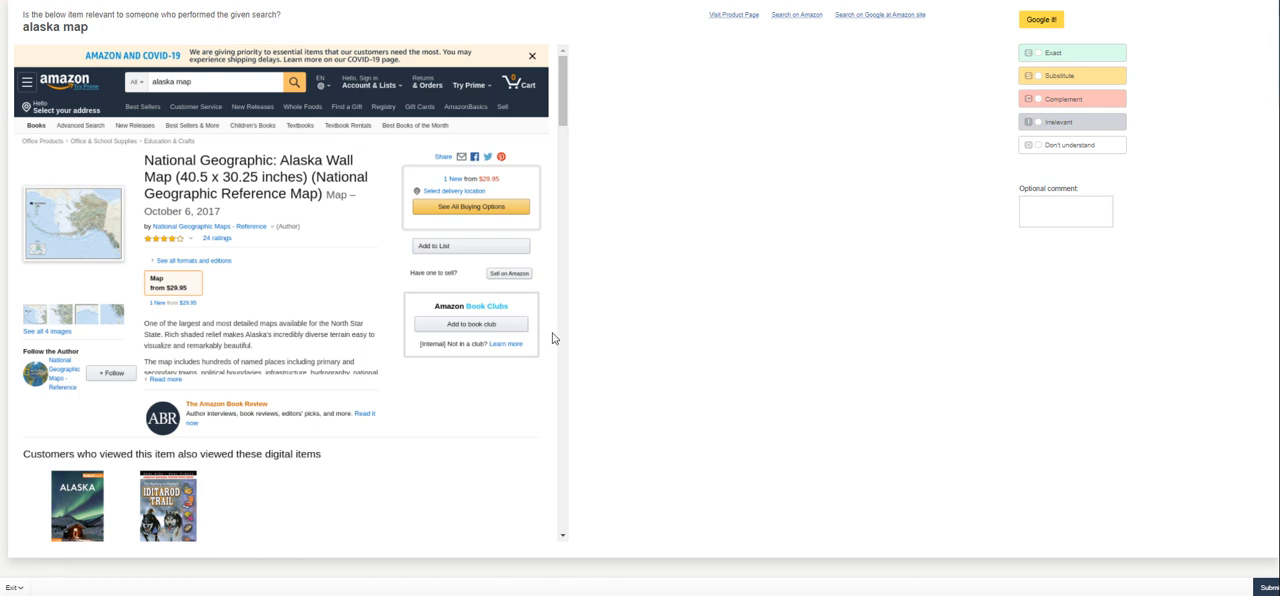
mouse_move(588, 320)
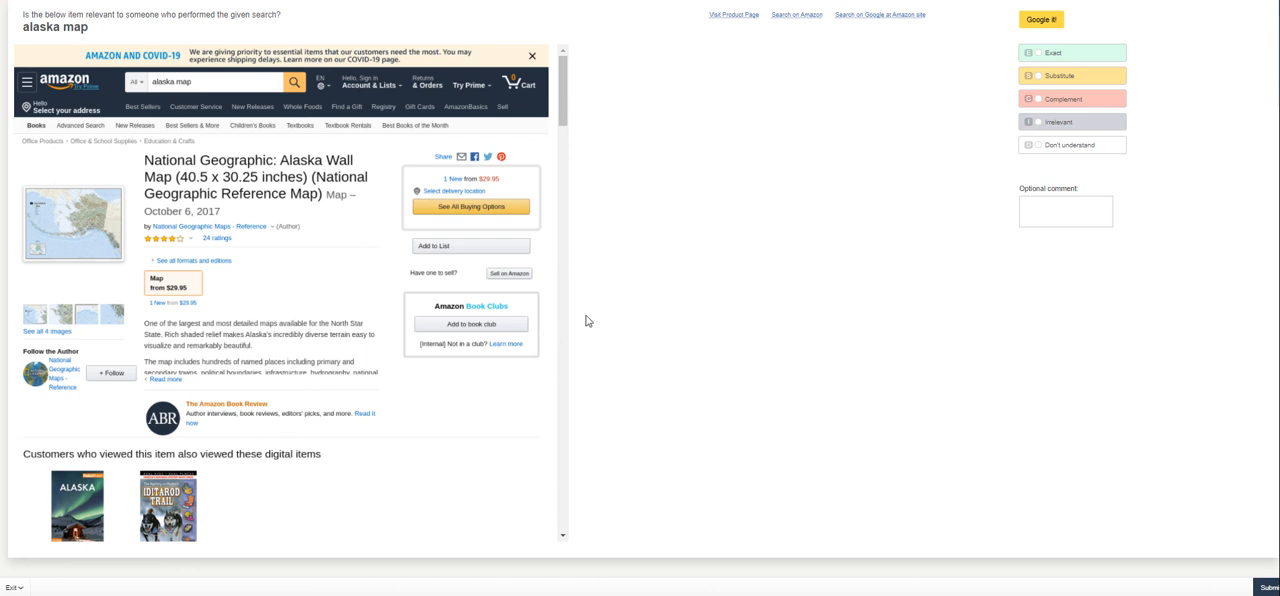
mouse_move(600, 344)
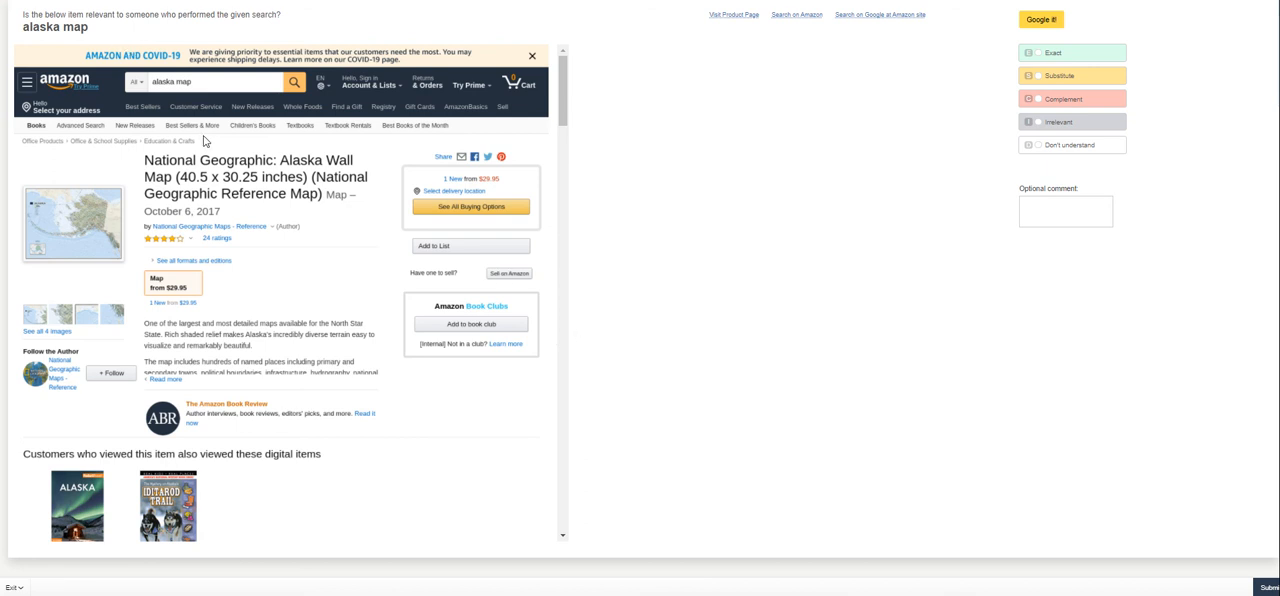
mouse_move(1088, 86)
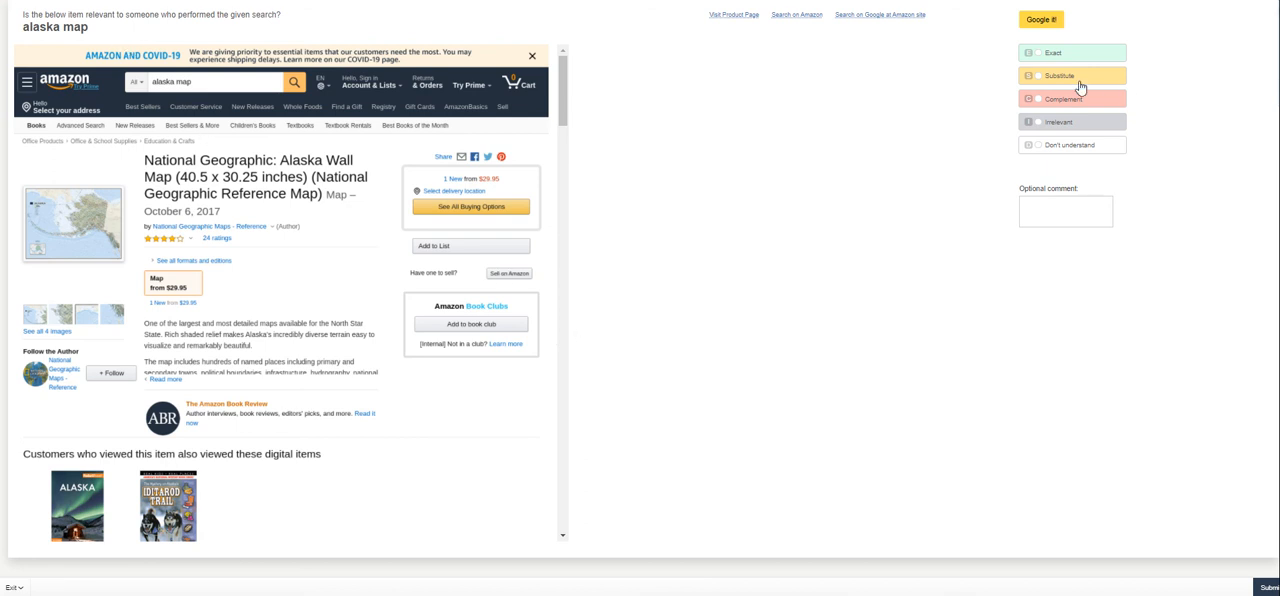
left_click(1036, 52)
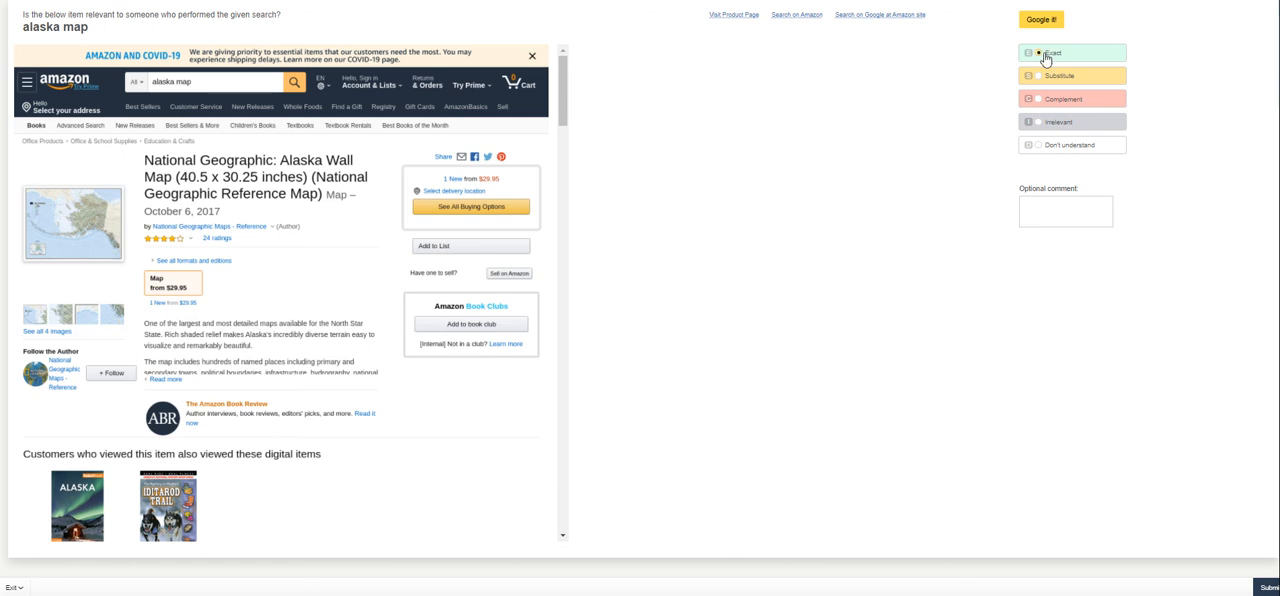
scroll("down", 3)
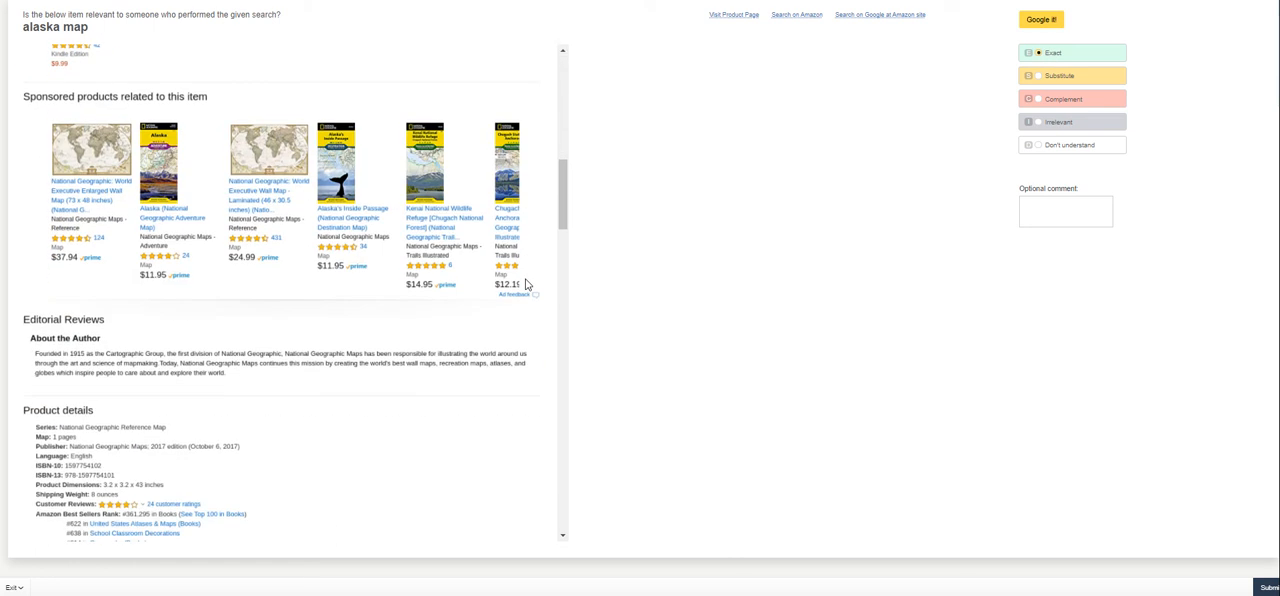
scroll("down", 3)
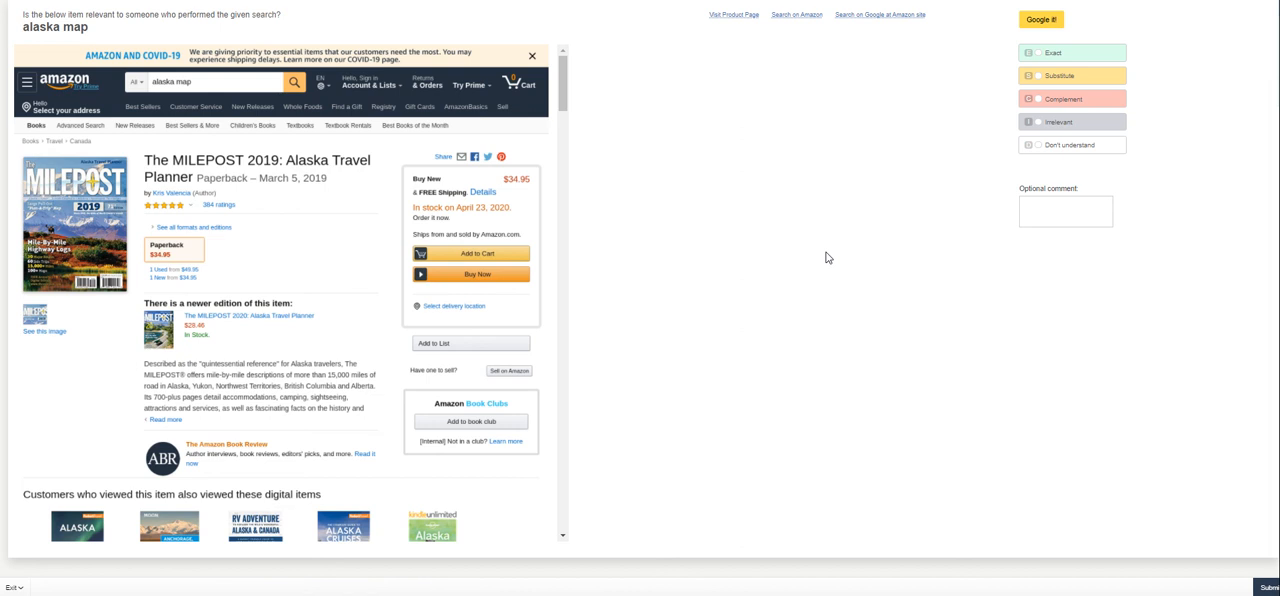
mouse_move(136, 48)
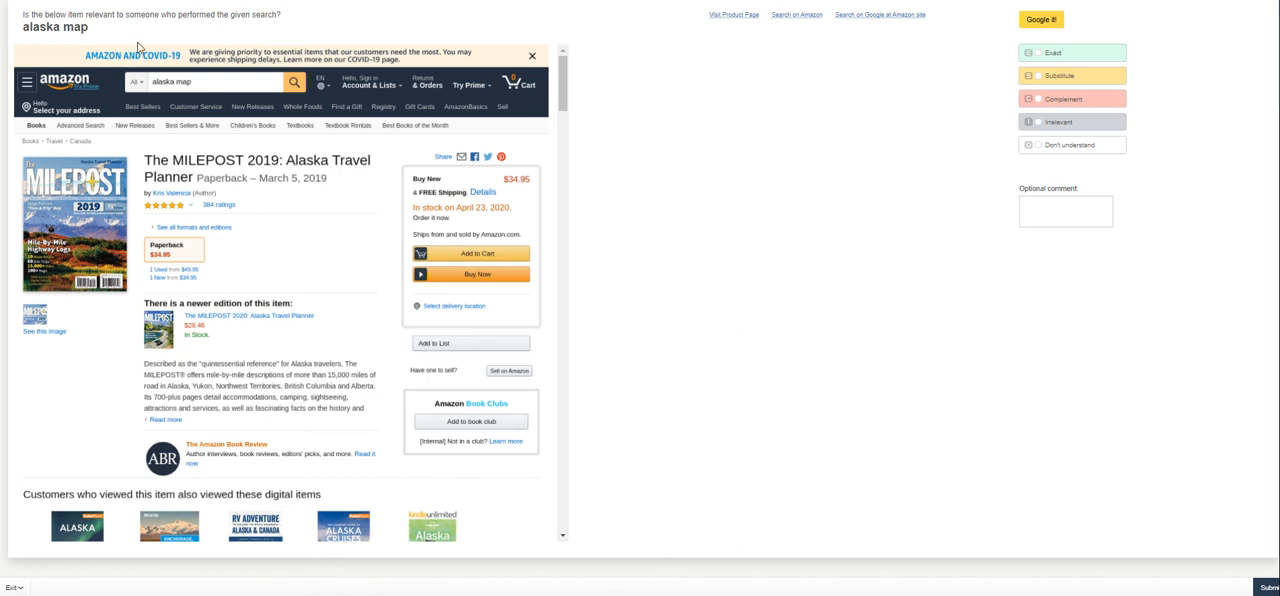
mouse_move(968, 180)
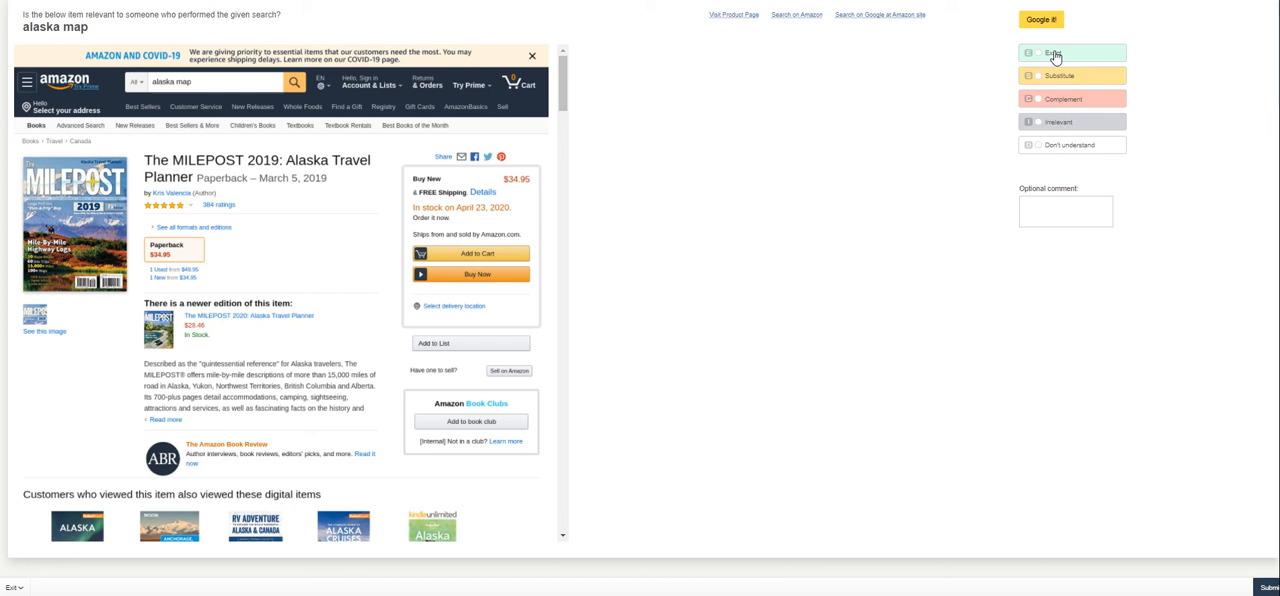
Label The MILEPOST 2019 Alaska Travel Planner Exact for 'alaska map' and review its details
left_click(1040, 52)
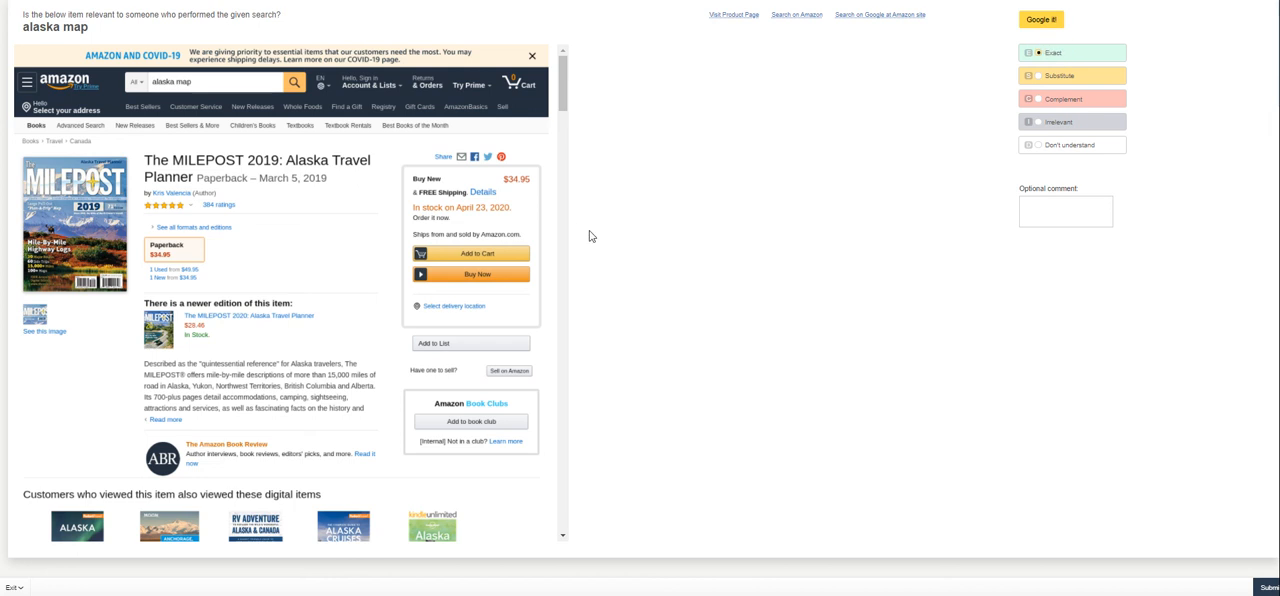
scroll("down", 3)
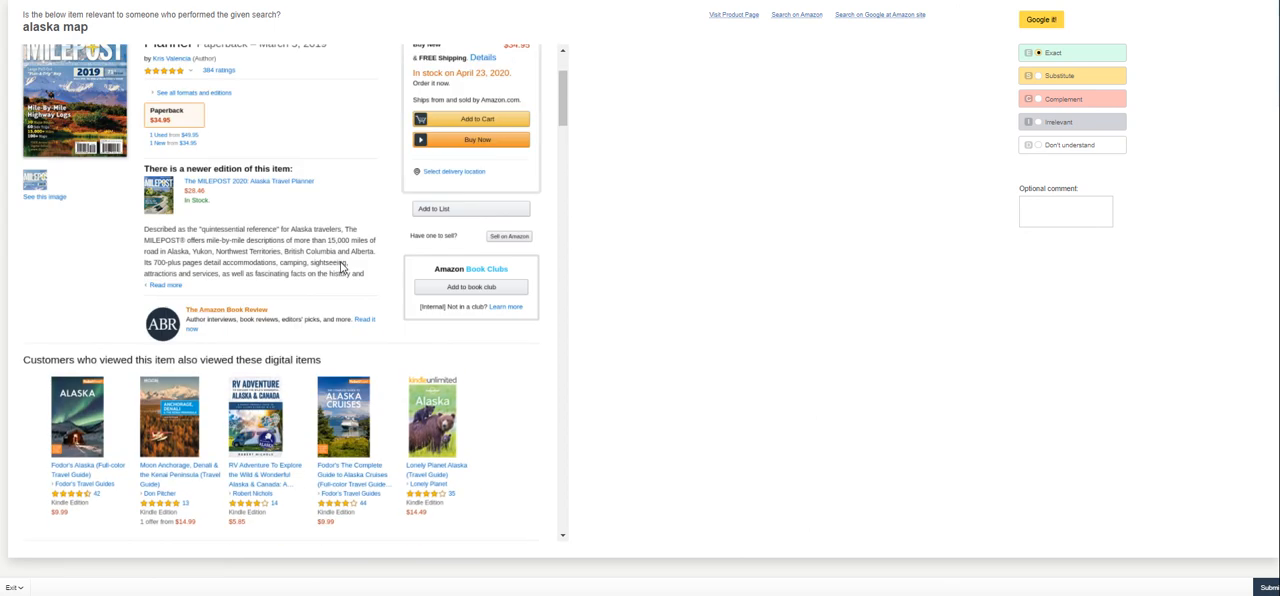
mouse_move(208, 256)
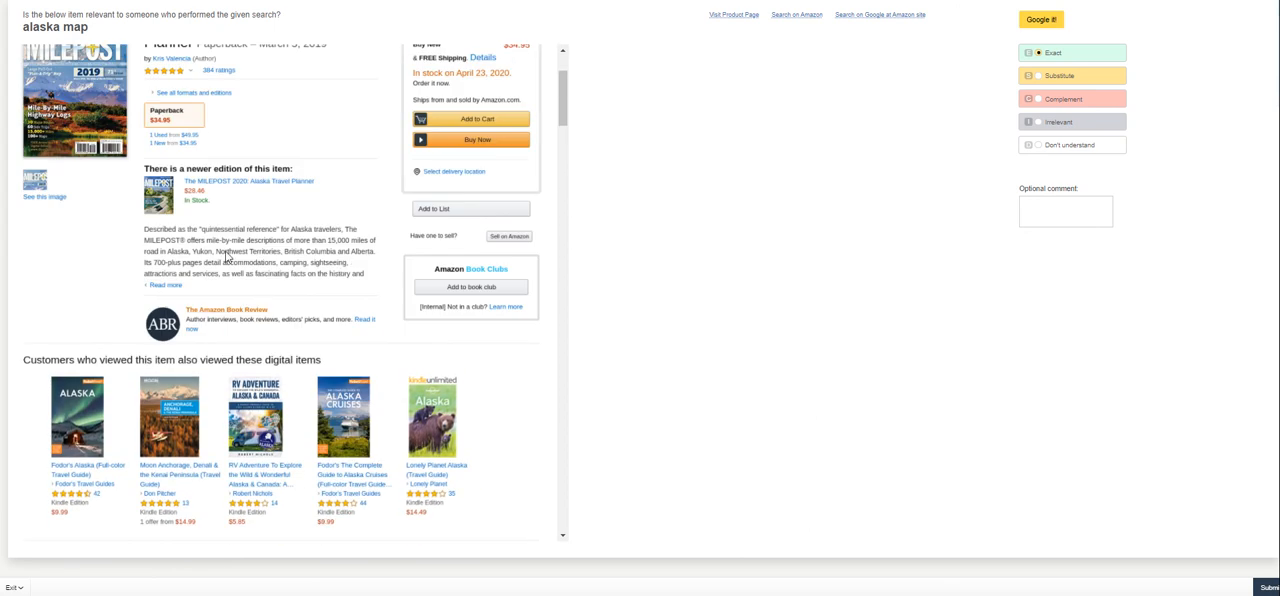
mouse_move(284, 292)
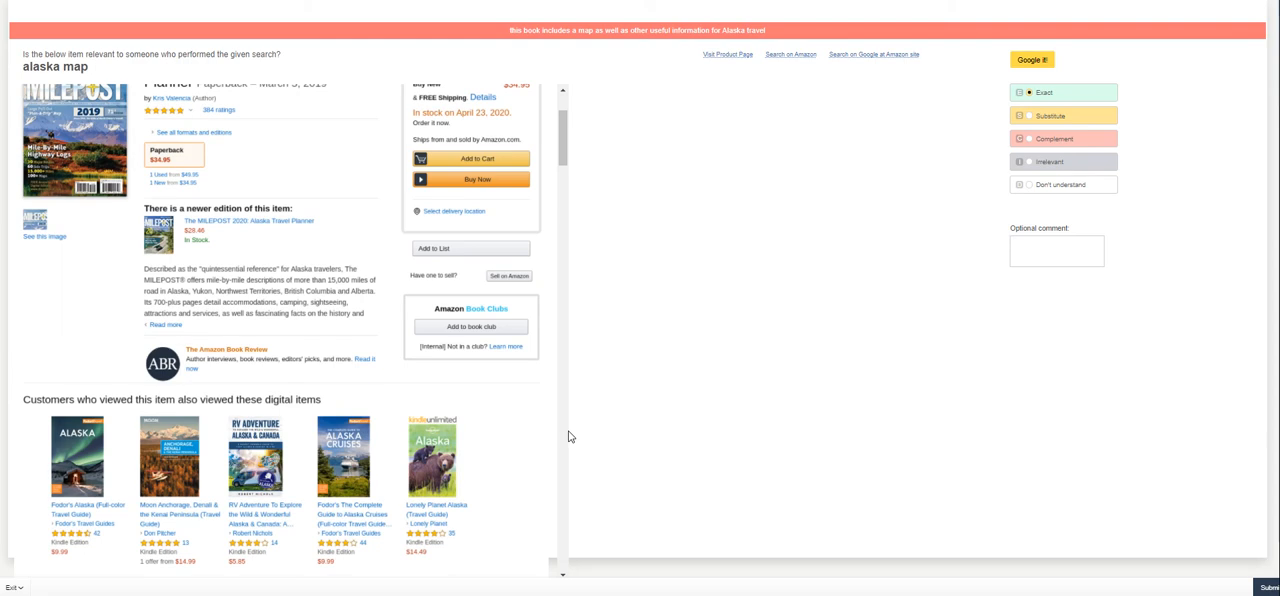
mouse_move(608, 176)
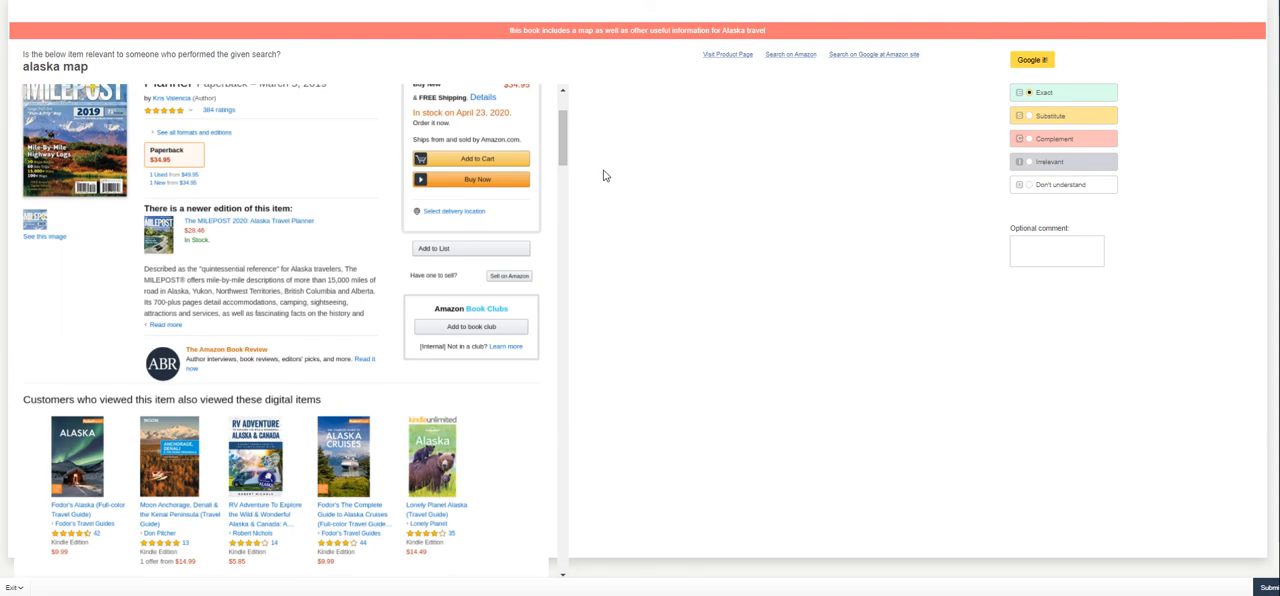
mouse_move(556, 246)
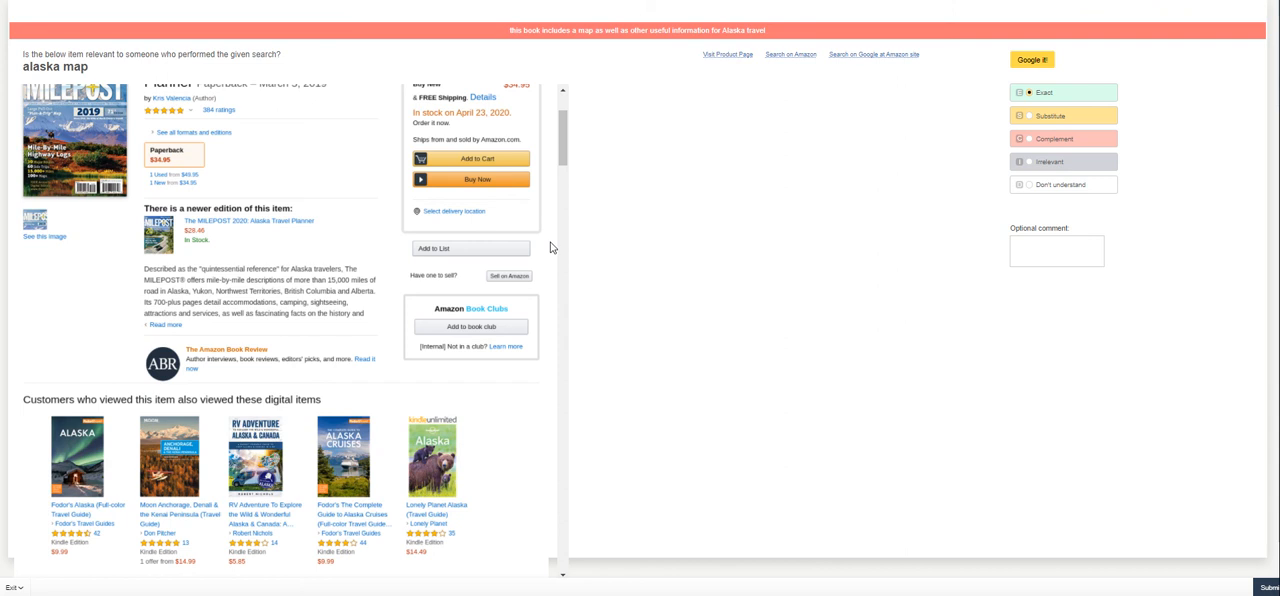
scroll("up", 3)
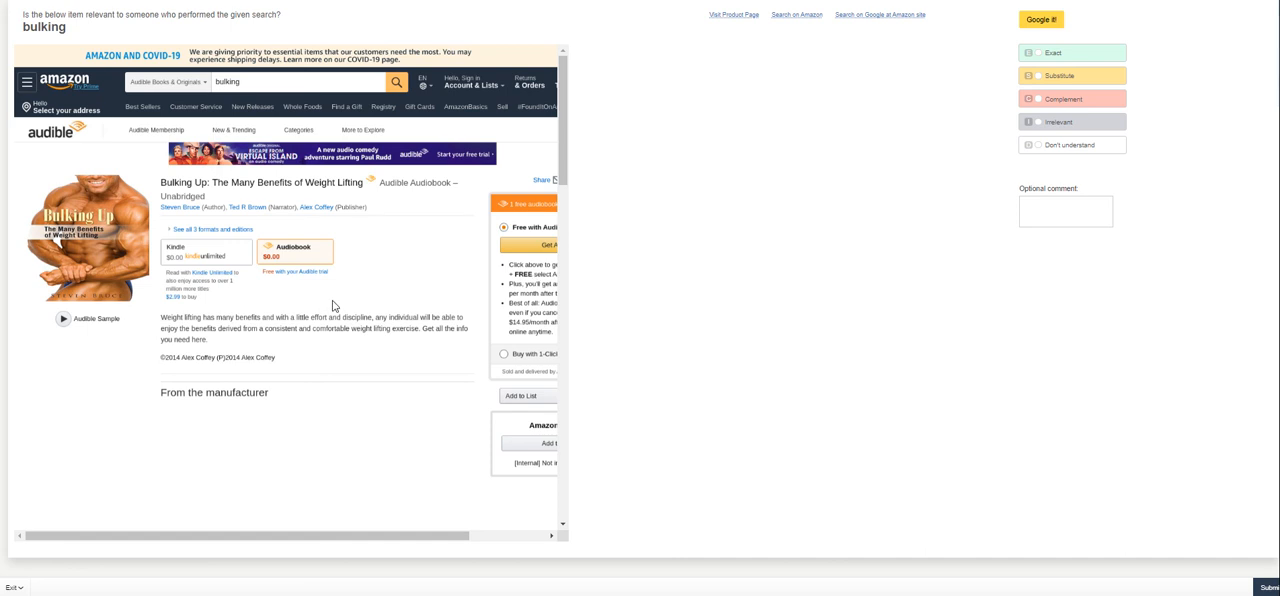
mouse_move(352, 92)
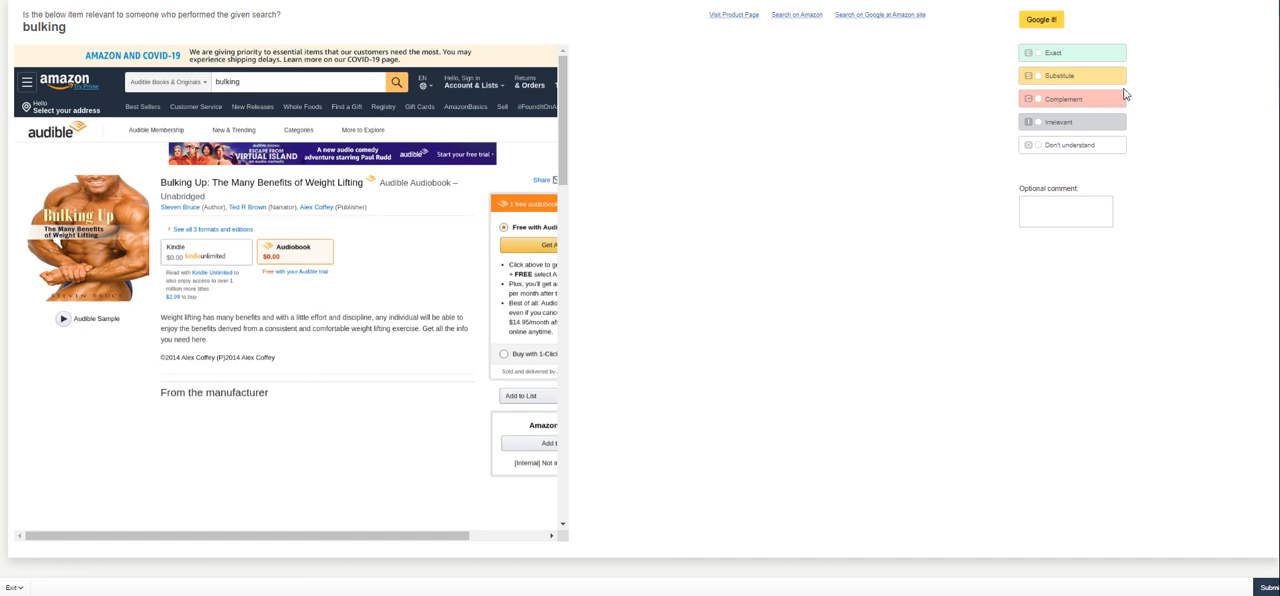
Label the Bulking Up audiobook for 'bulking', pass with a score of 67 and start the unlocked tasks
left_click(1038, 52)
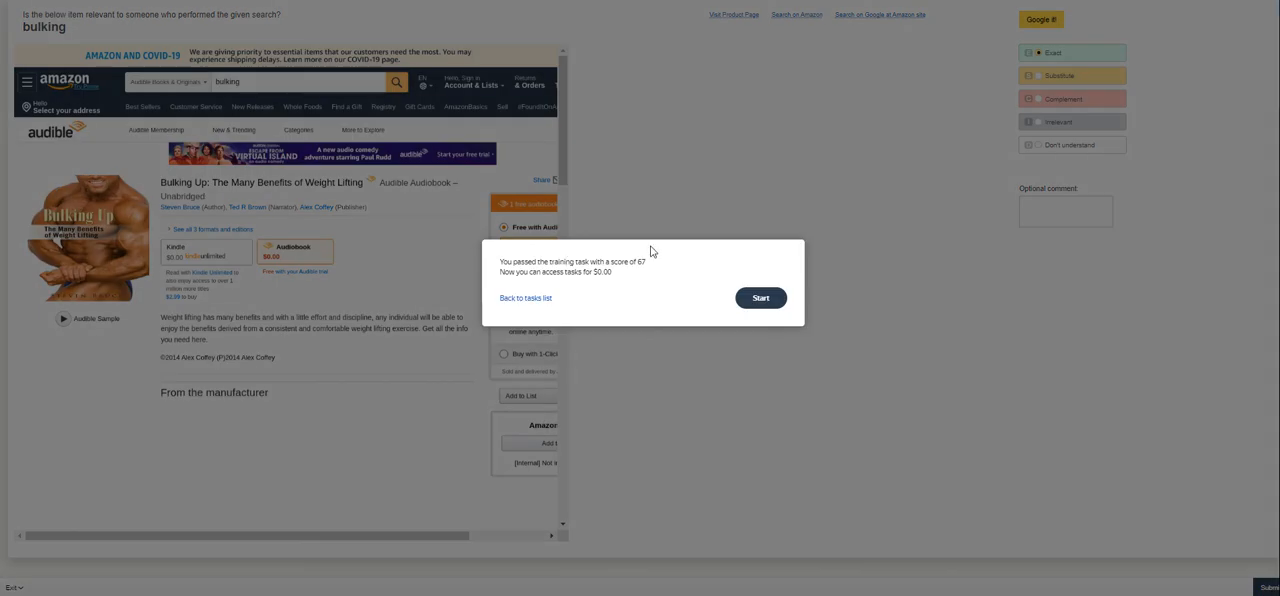
mouse_move(768, 302)
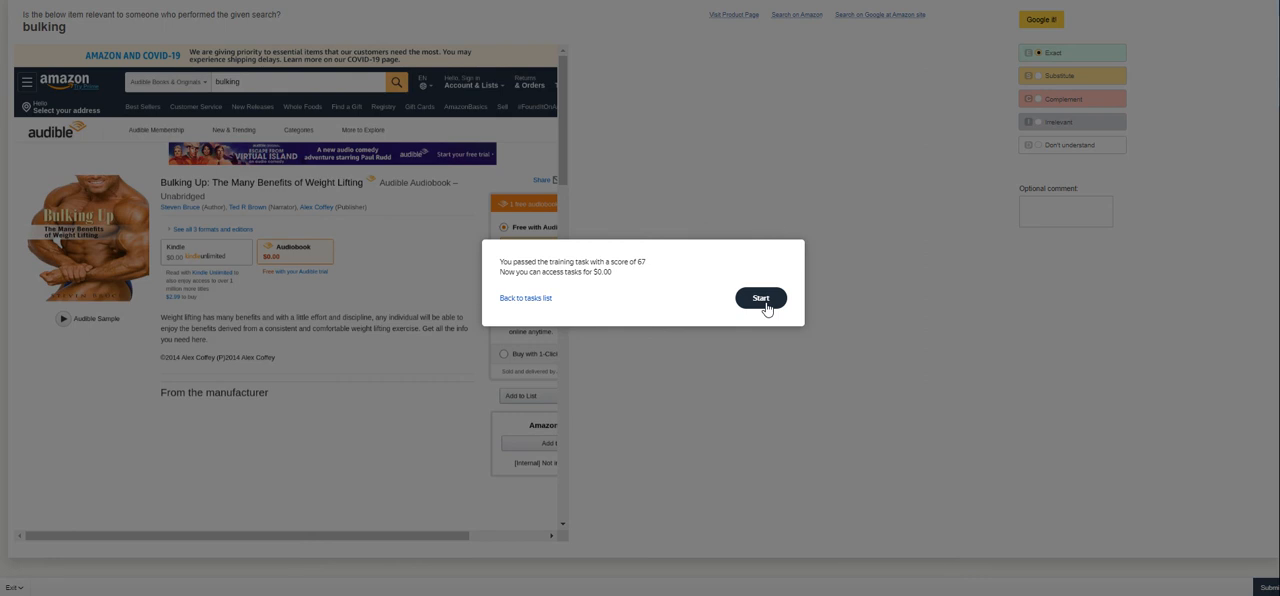
left_click(762, 298)
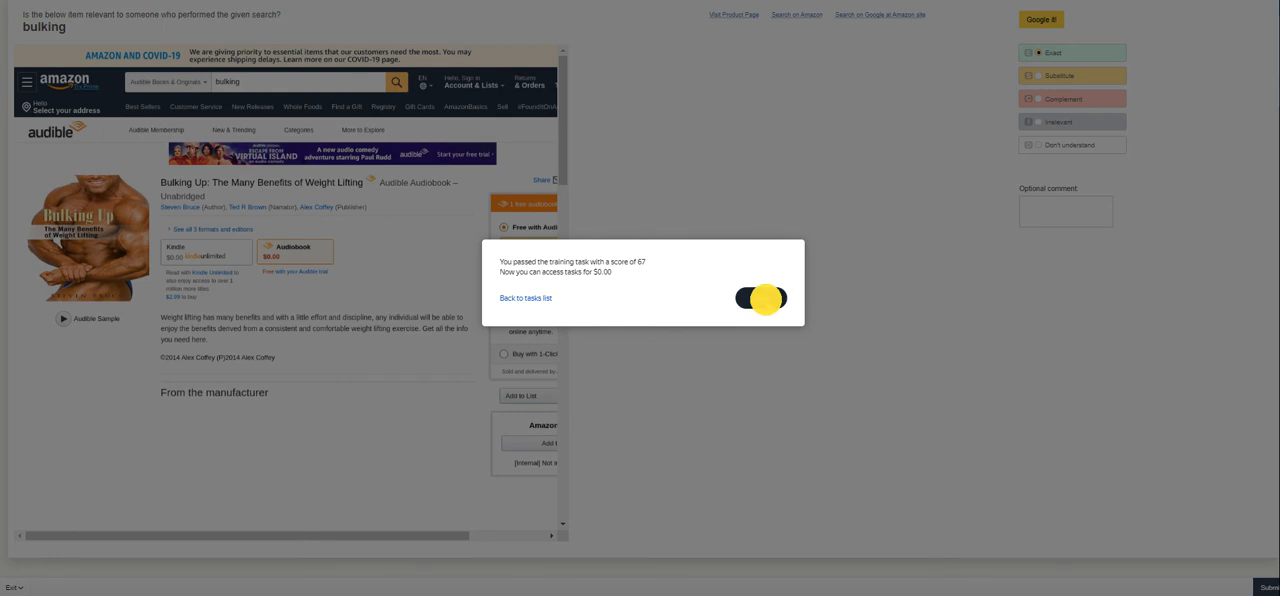